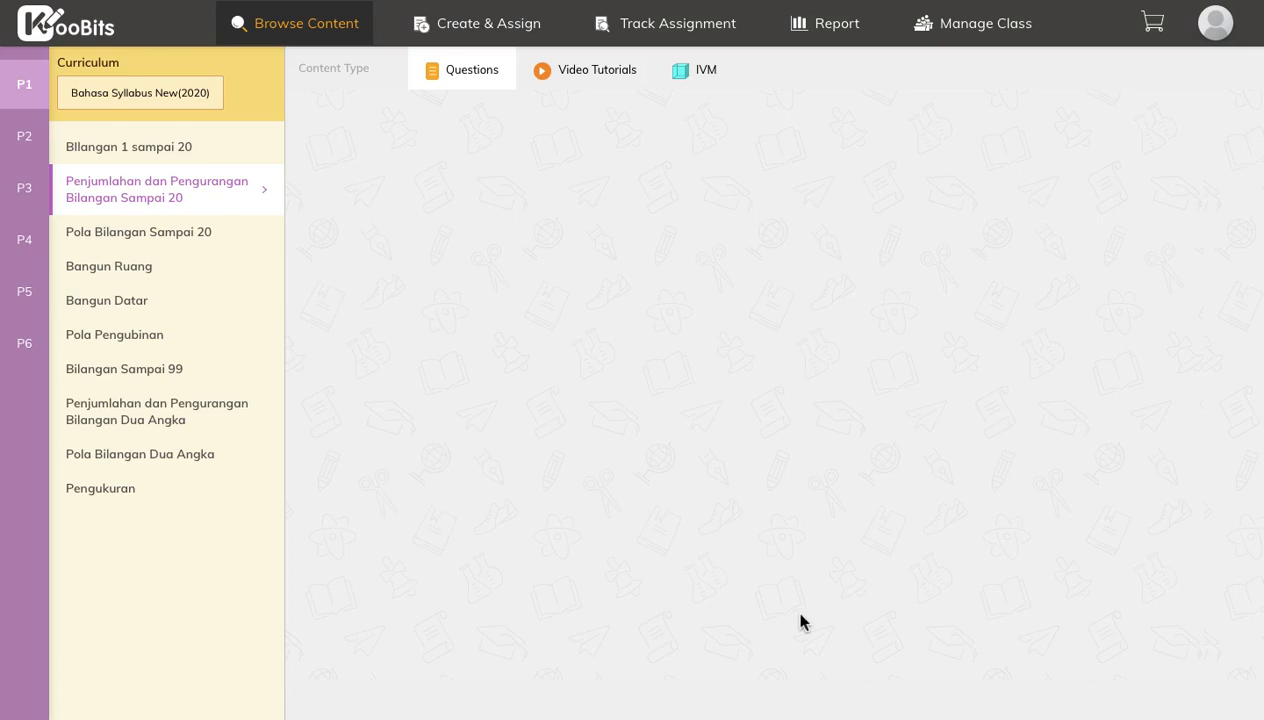
mouse_move(248, 160)
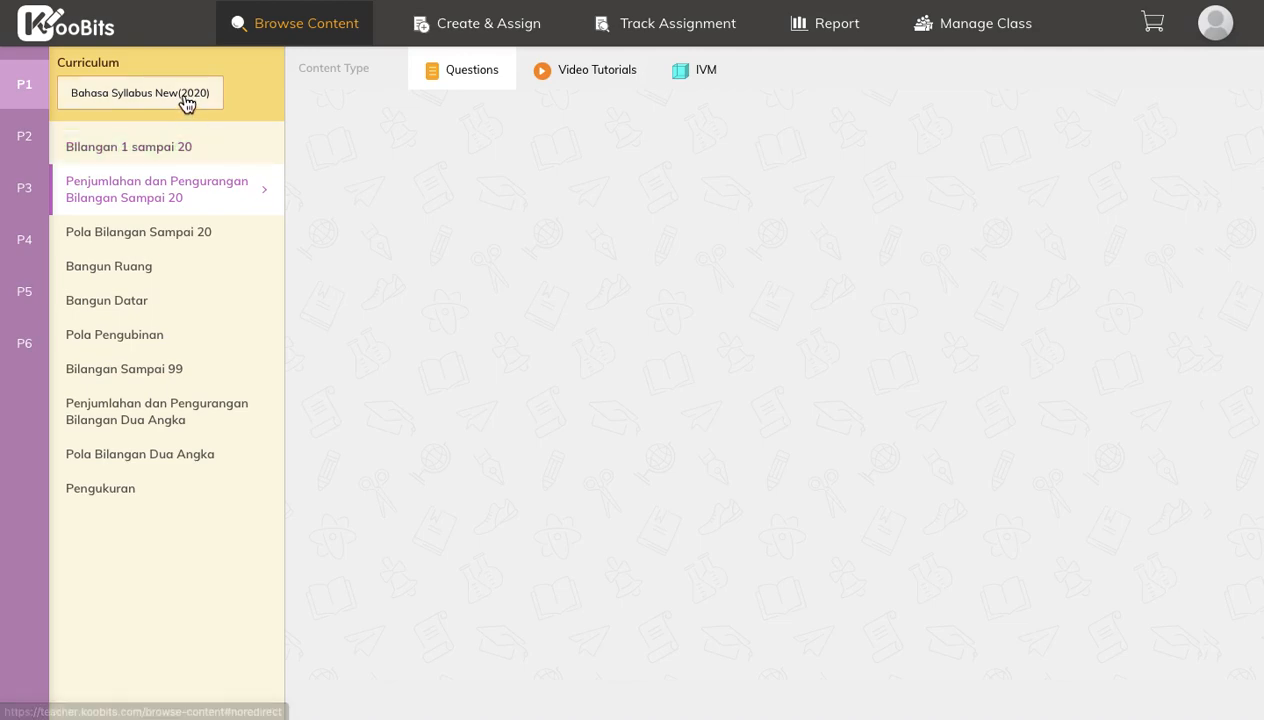
- Switch the browsing curriculum to Singapore Syllabus 2020 - Standard and confirm it
left_click(148, 92)
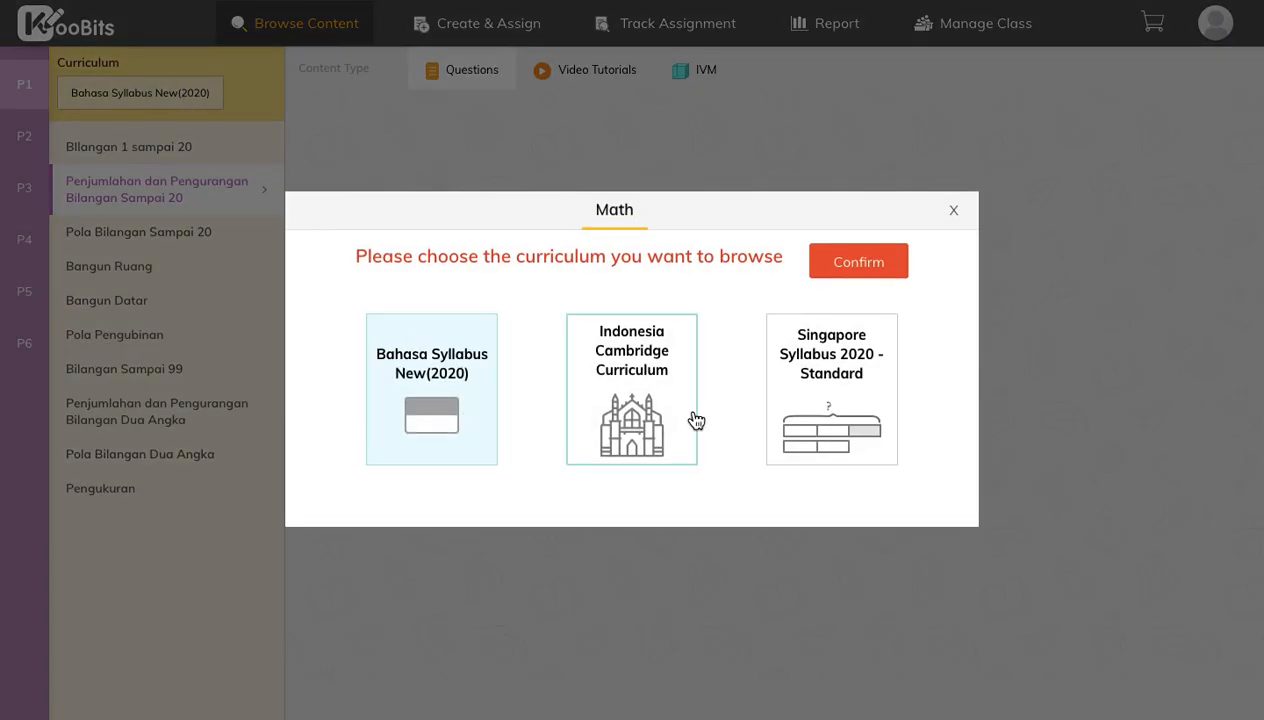
left_click(860, 396)
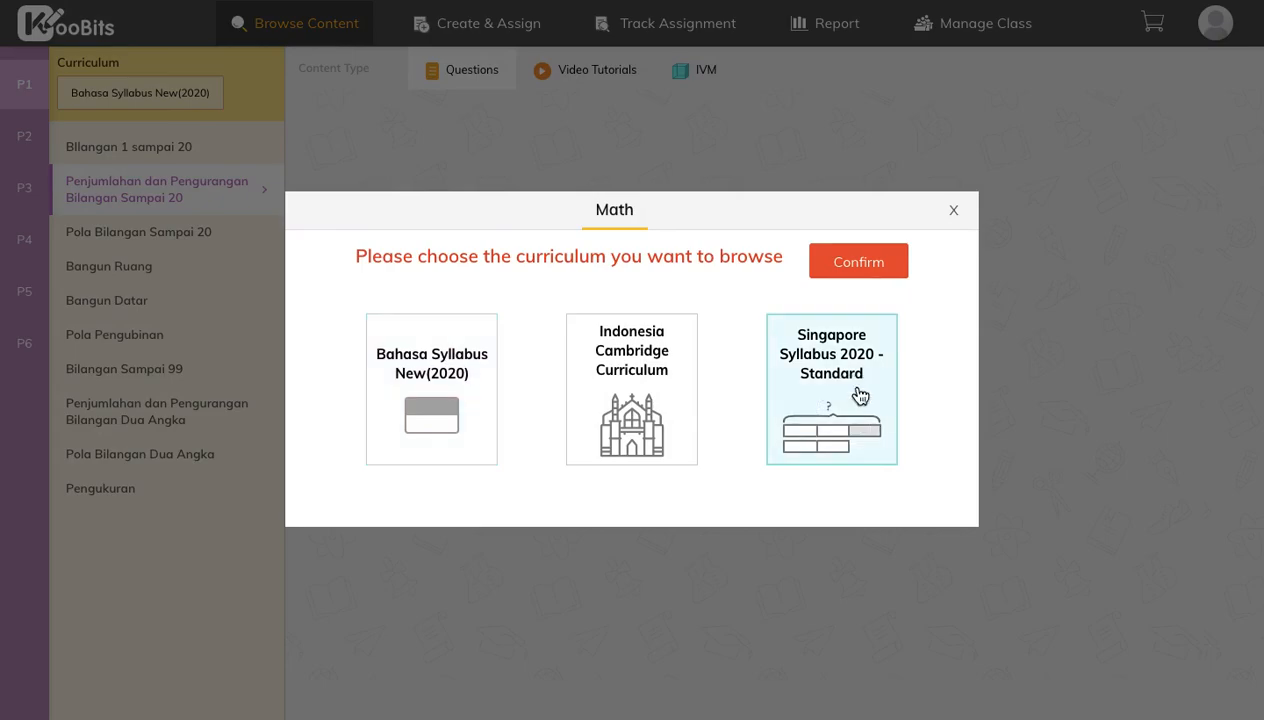
left_click(858, 260)
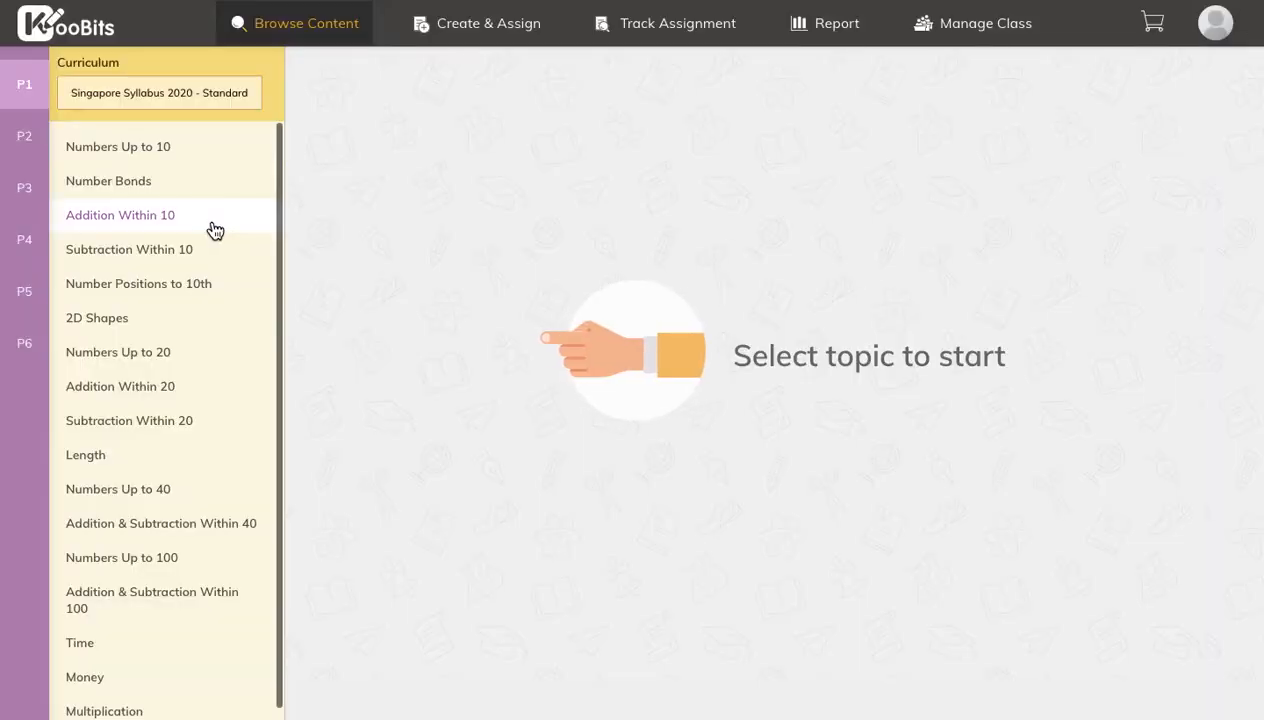
- Add the apples and cars counting variations from Numbers Up to 10, bringing the cart to 2
left_click(116, 146)
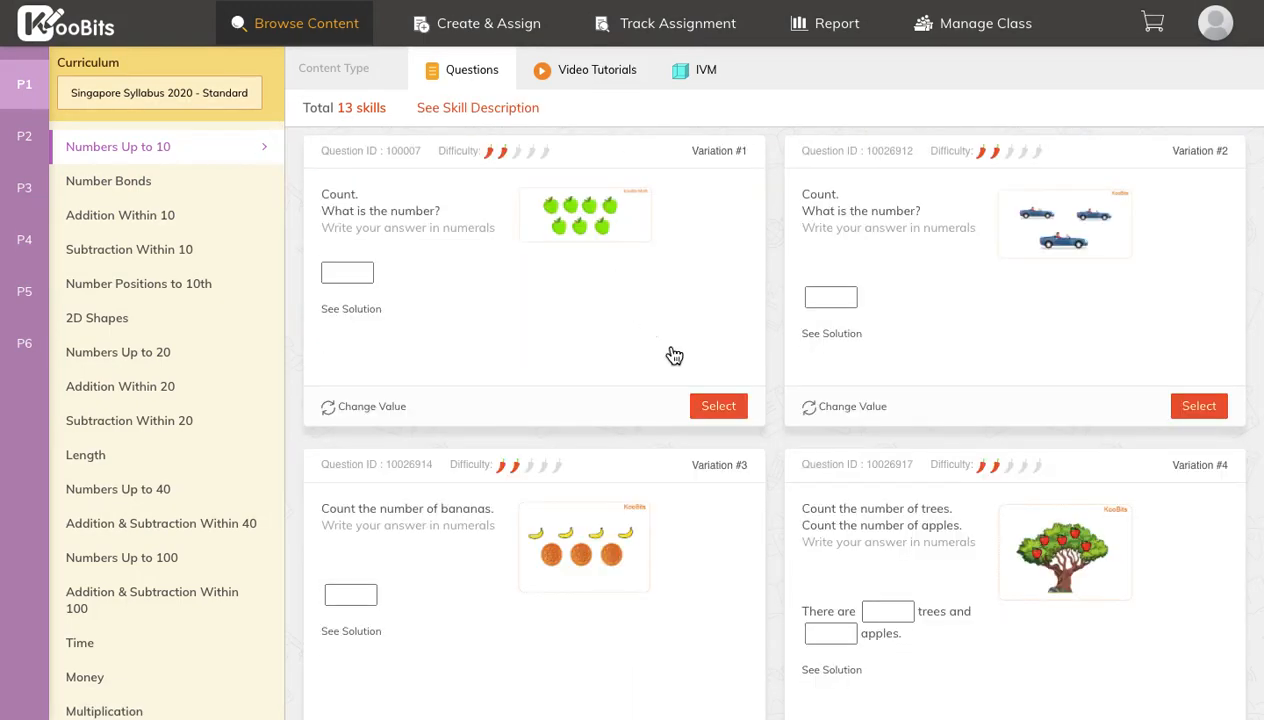
left_click(718, 406)
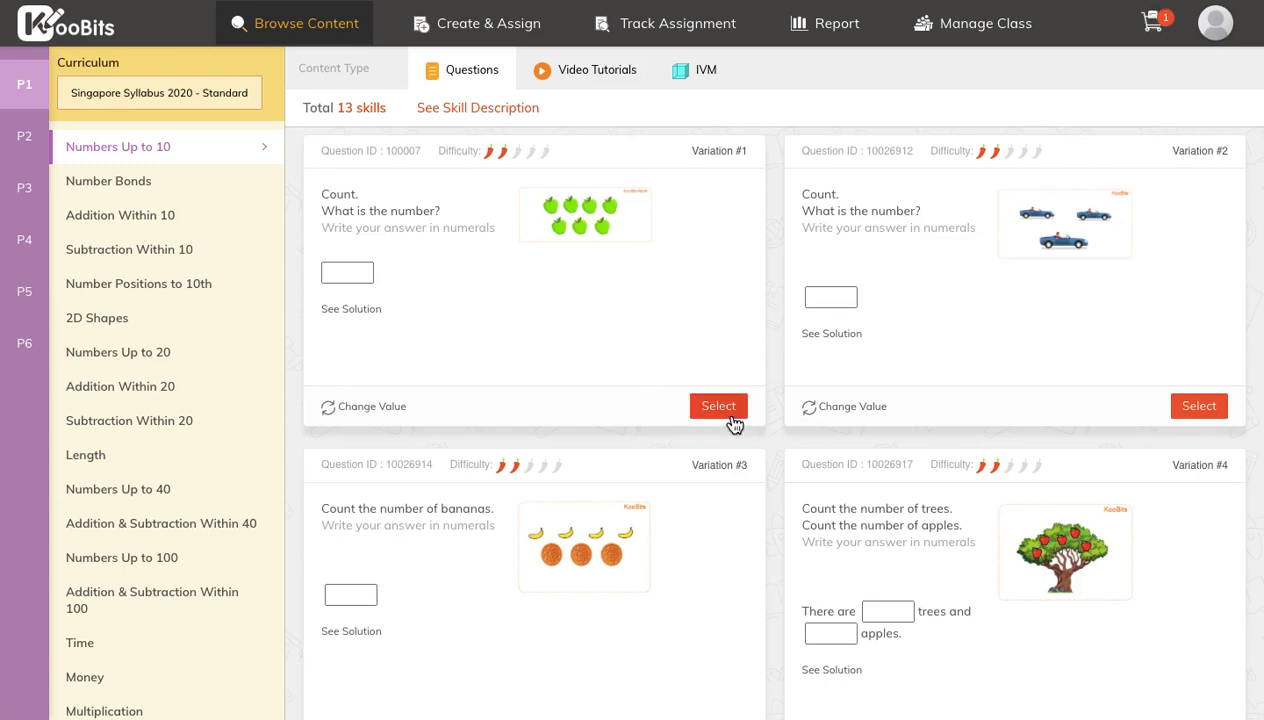
left_click(718, 406)
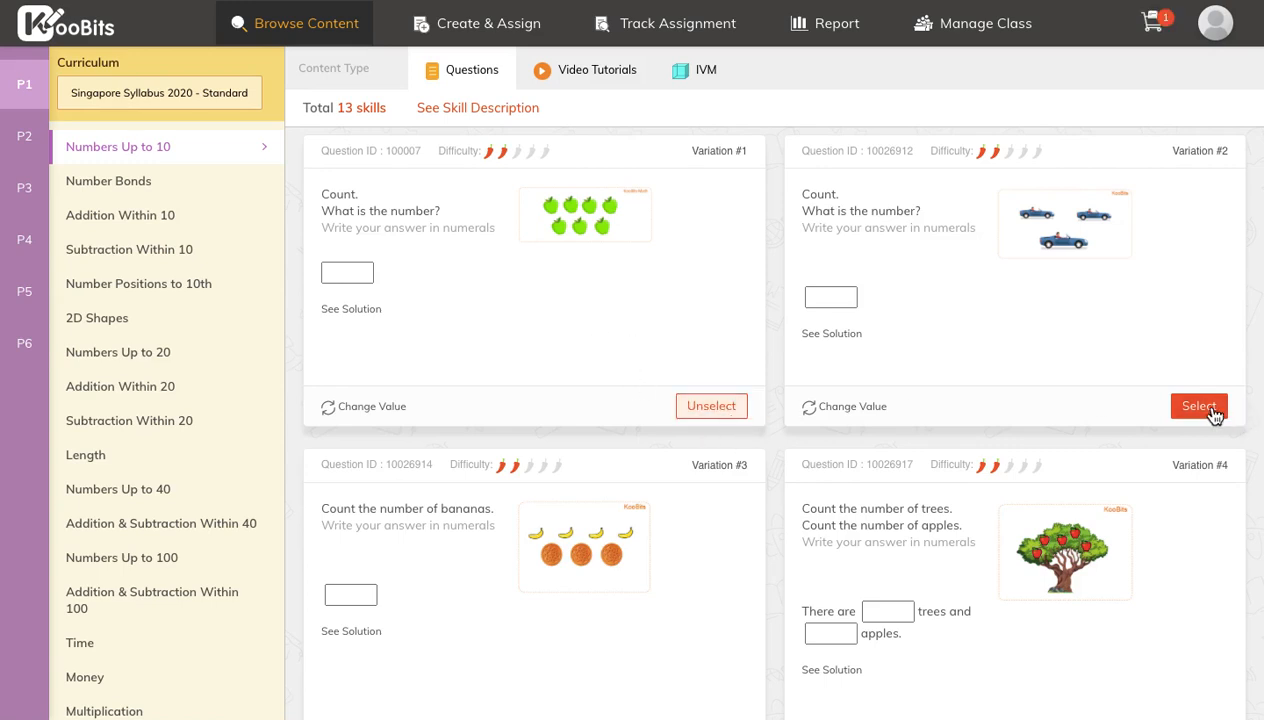
left_click(1198, 406)
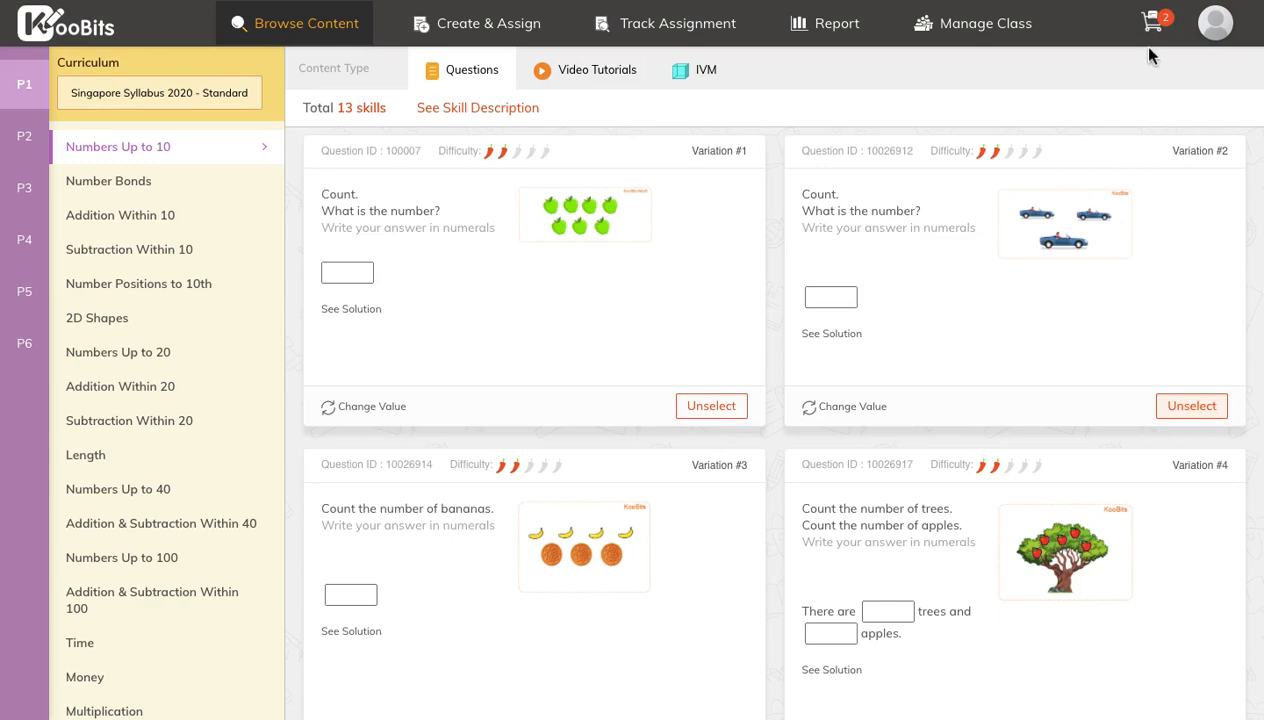
mouse_move(1148, 24)
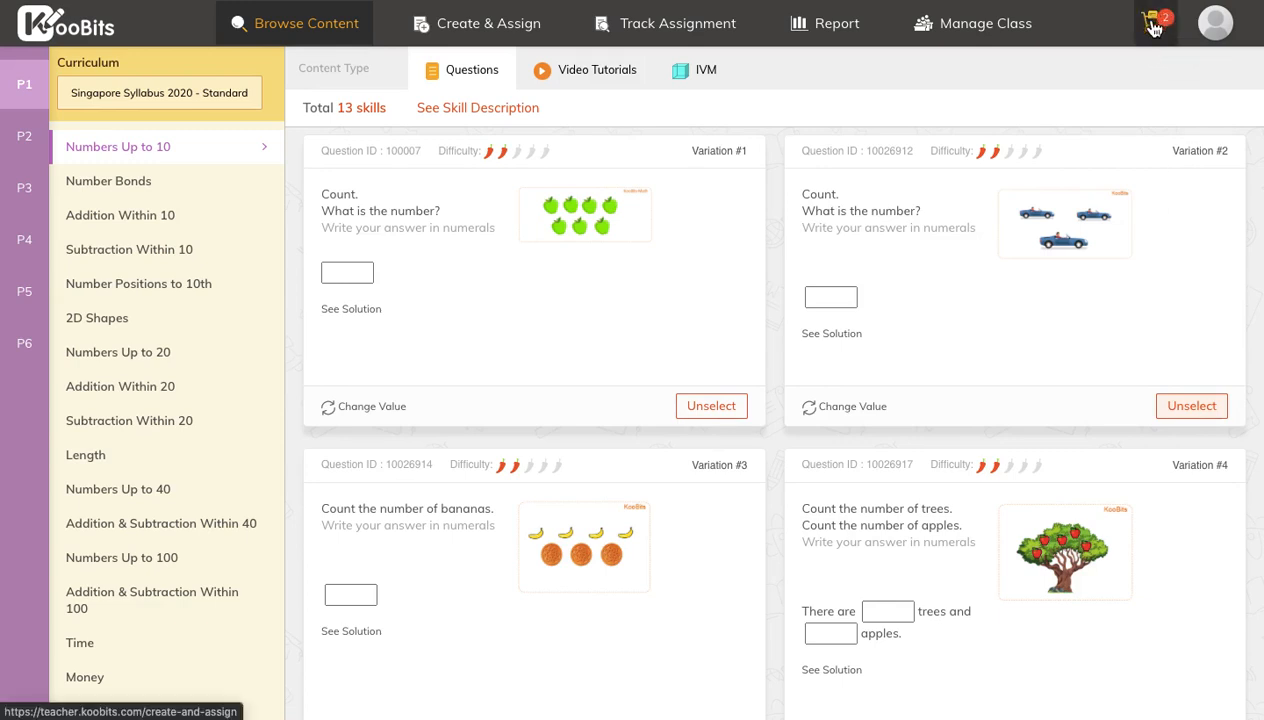
mouse_move(1168, 24)
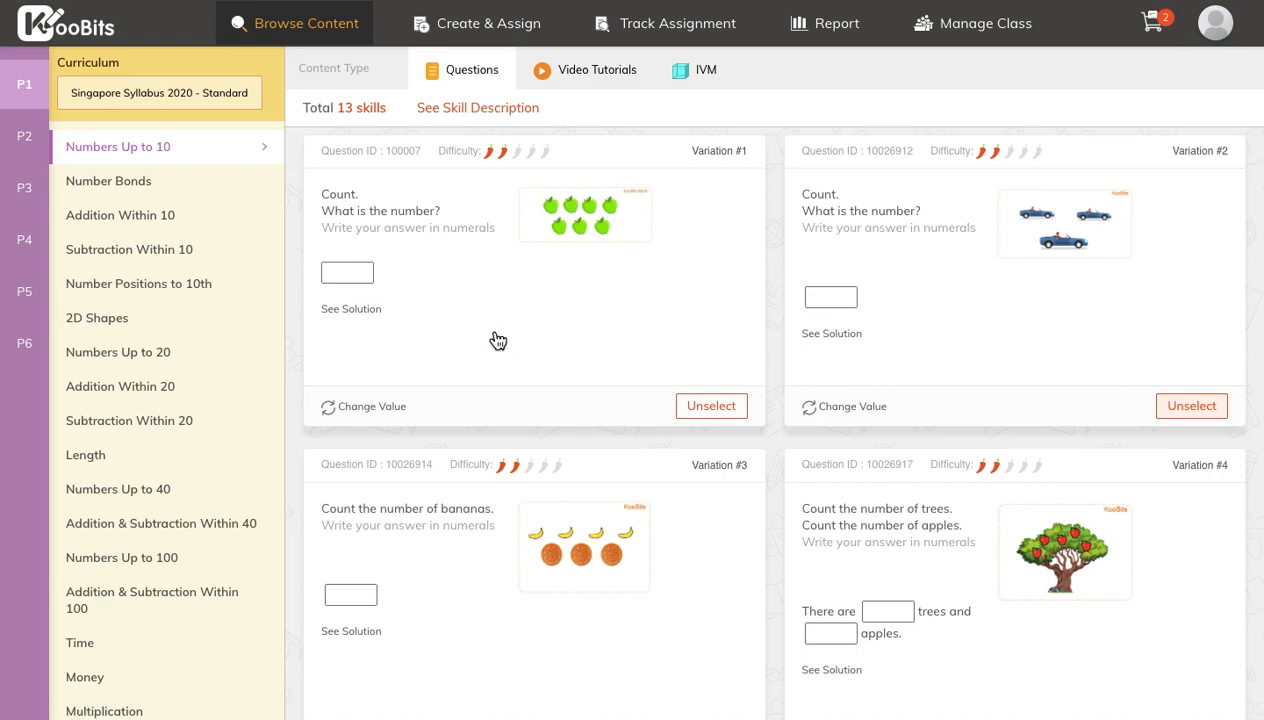
mouse_move(452, 316)
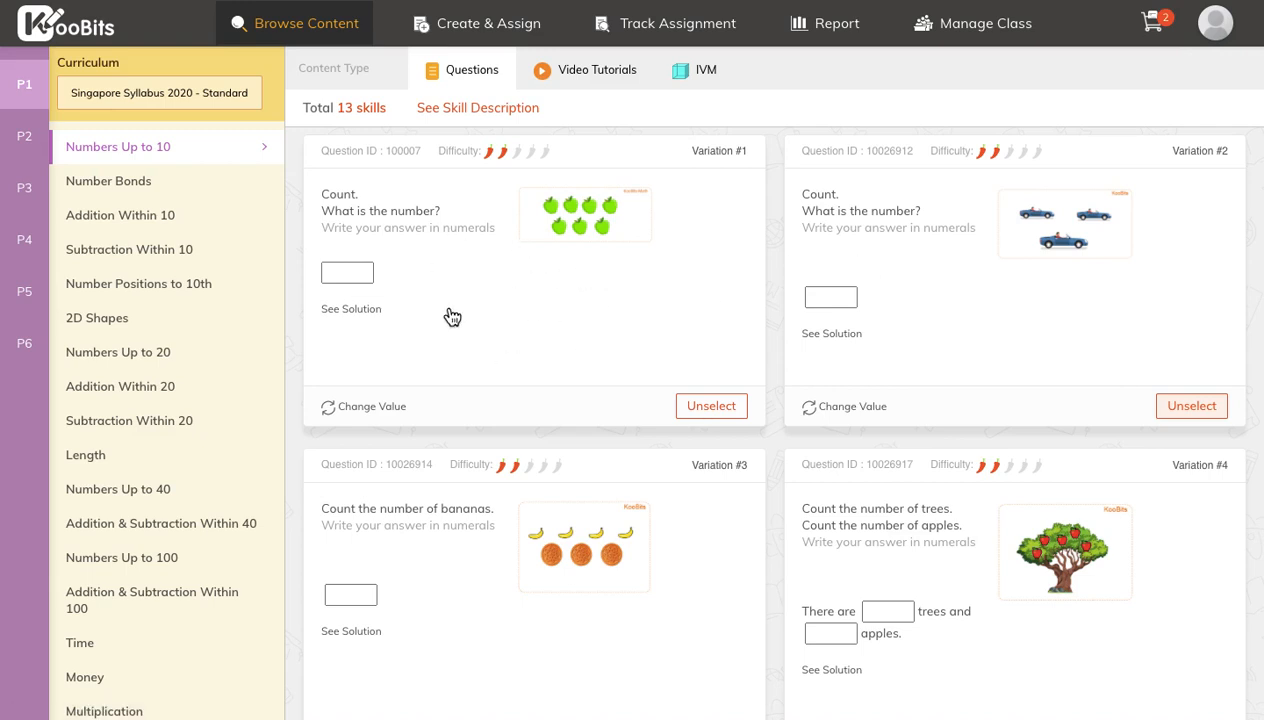
- Regenerate Variation #1 with new values (oranges) and keep it selected in the worksheet
left_click(370, 408)
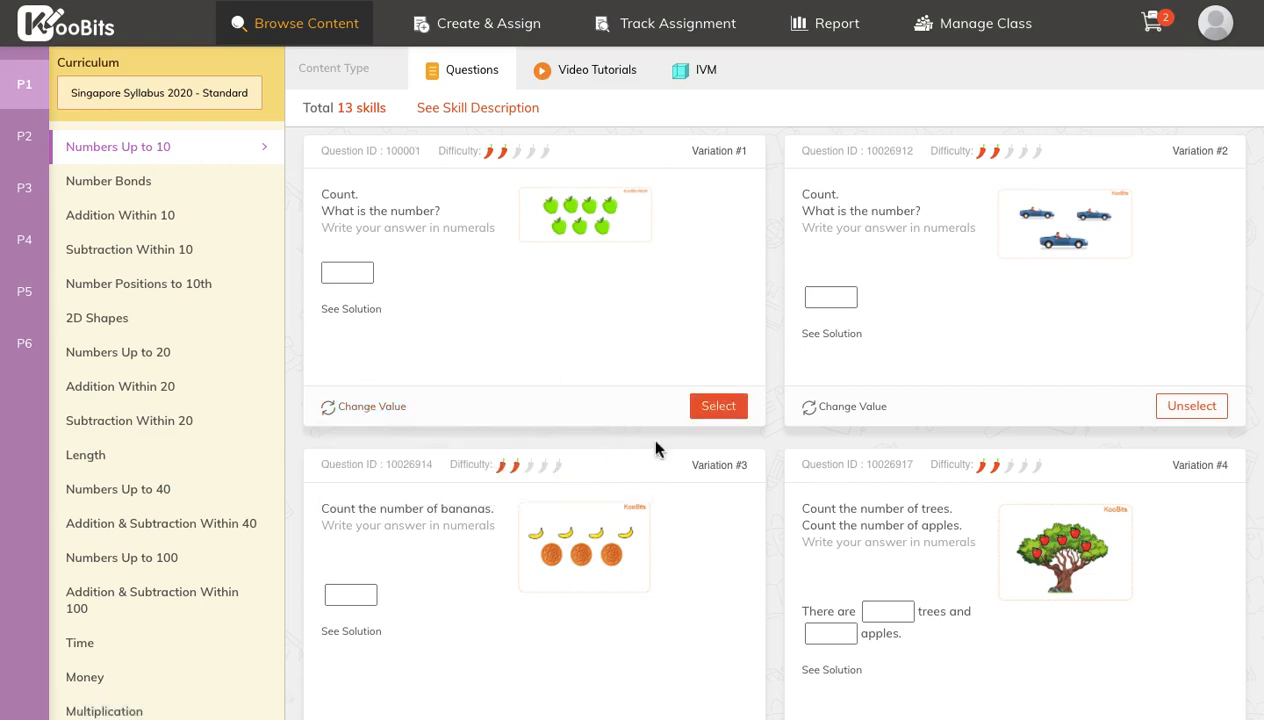
left_click(718, 406)
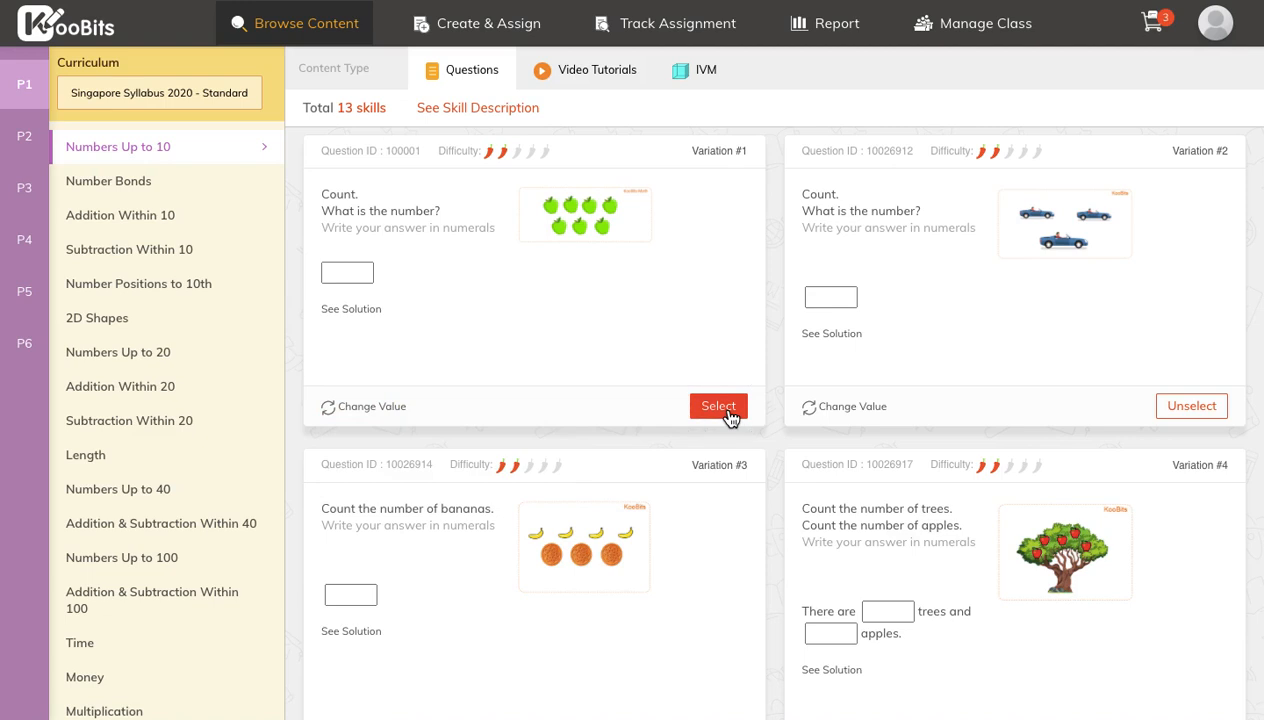
left_click(718, 406)
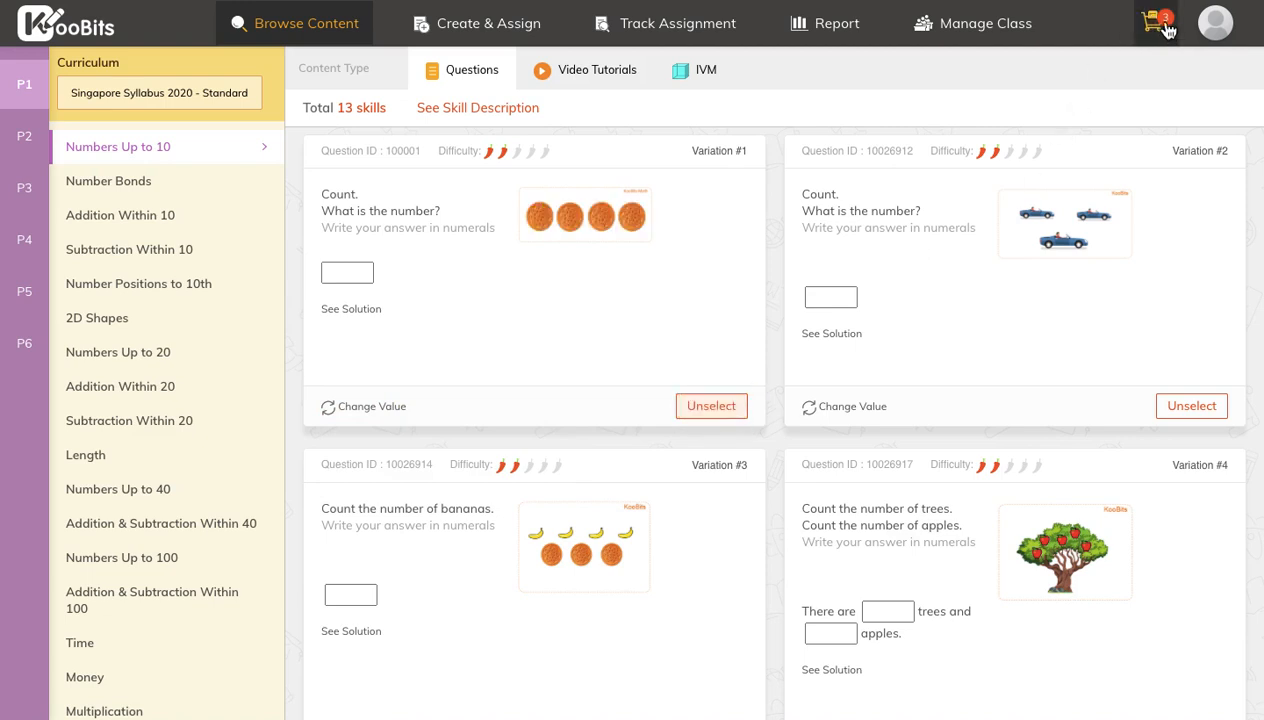
mouse_move(1144, 20)
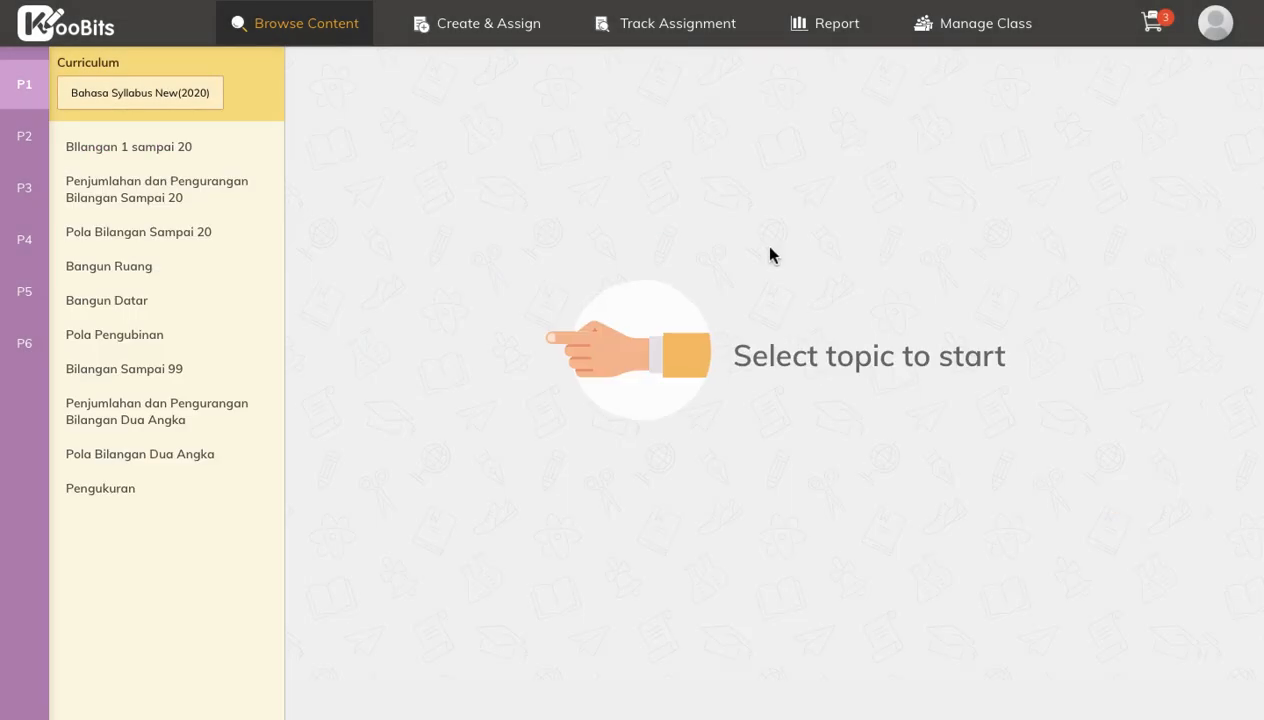
- Add Bahasa addition questions from Penjumlahan dan Pengurangan Bilangan Sampai 20 and view the five-question cart
left_click(156, 188)
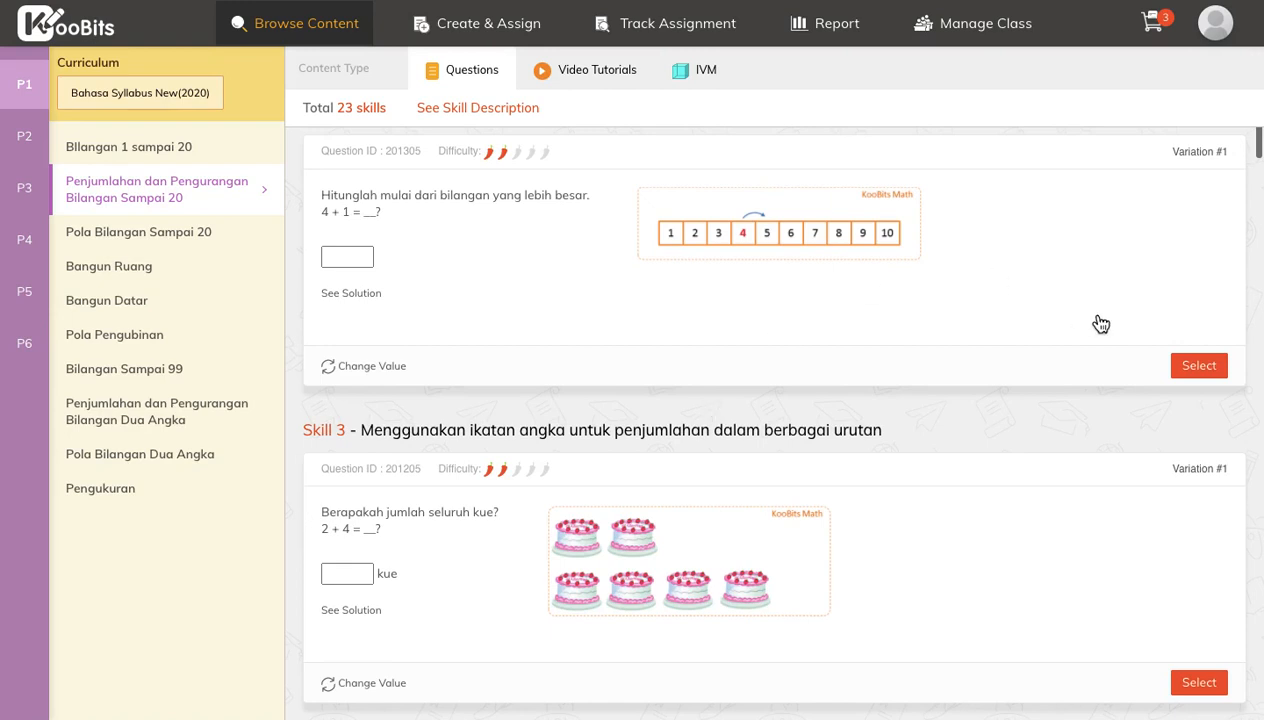
left_click(1198, 364)
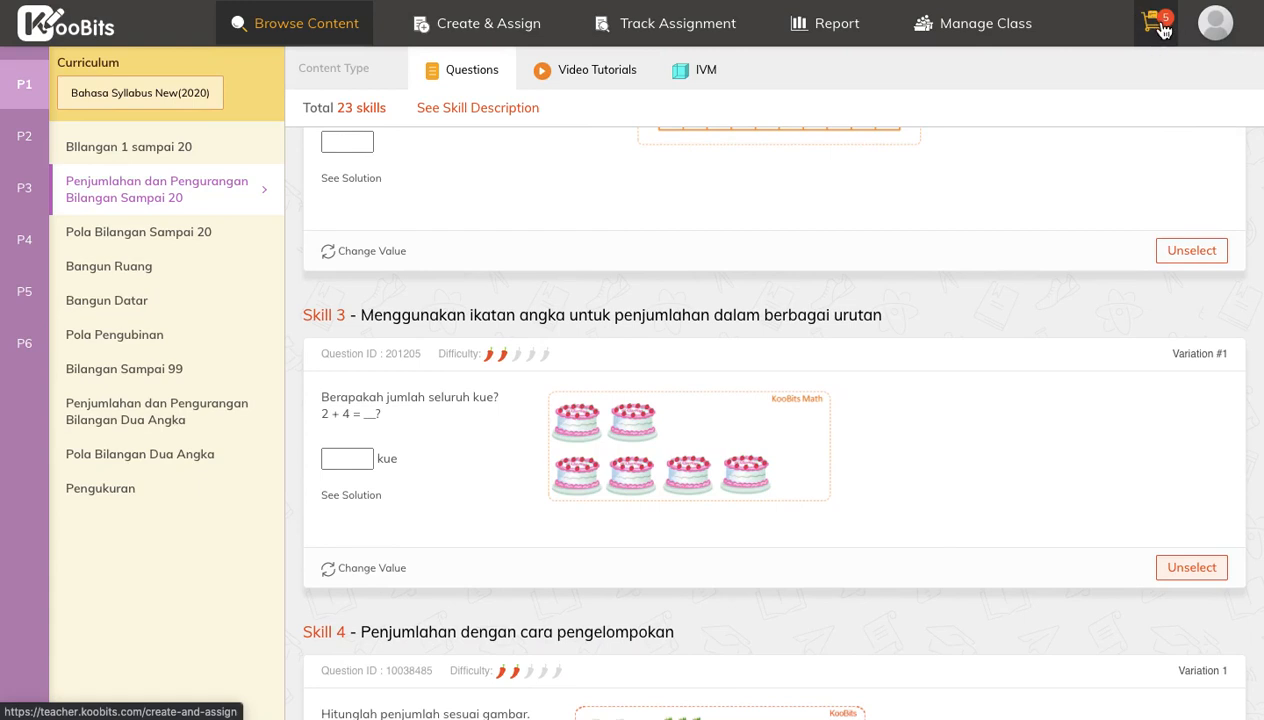
left_click(1152, 22)
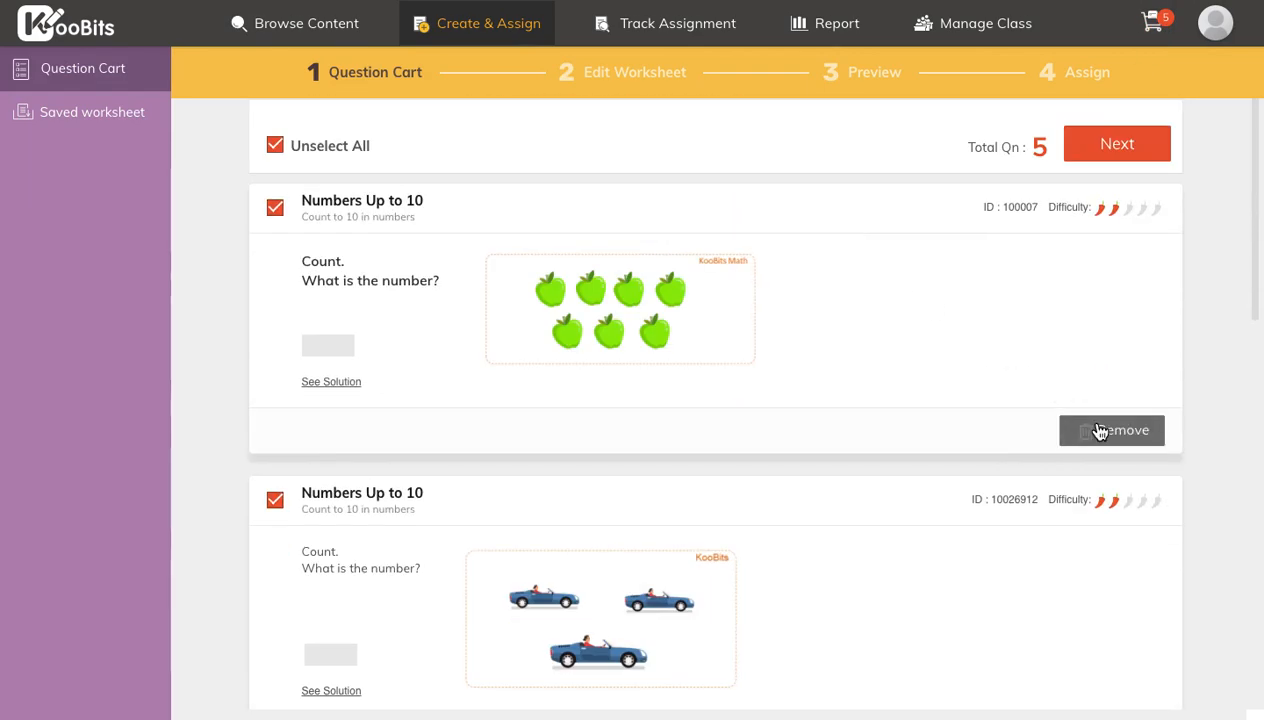
- Title the worksheet 'test only' and proceed to the worksheet type choice with Homework selected
left_click(1116, 144)
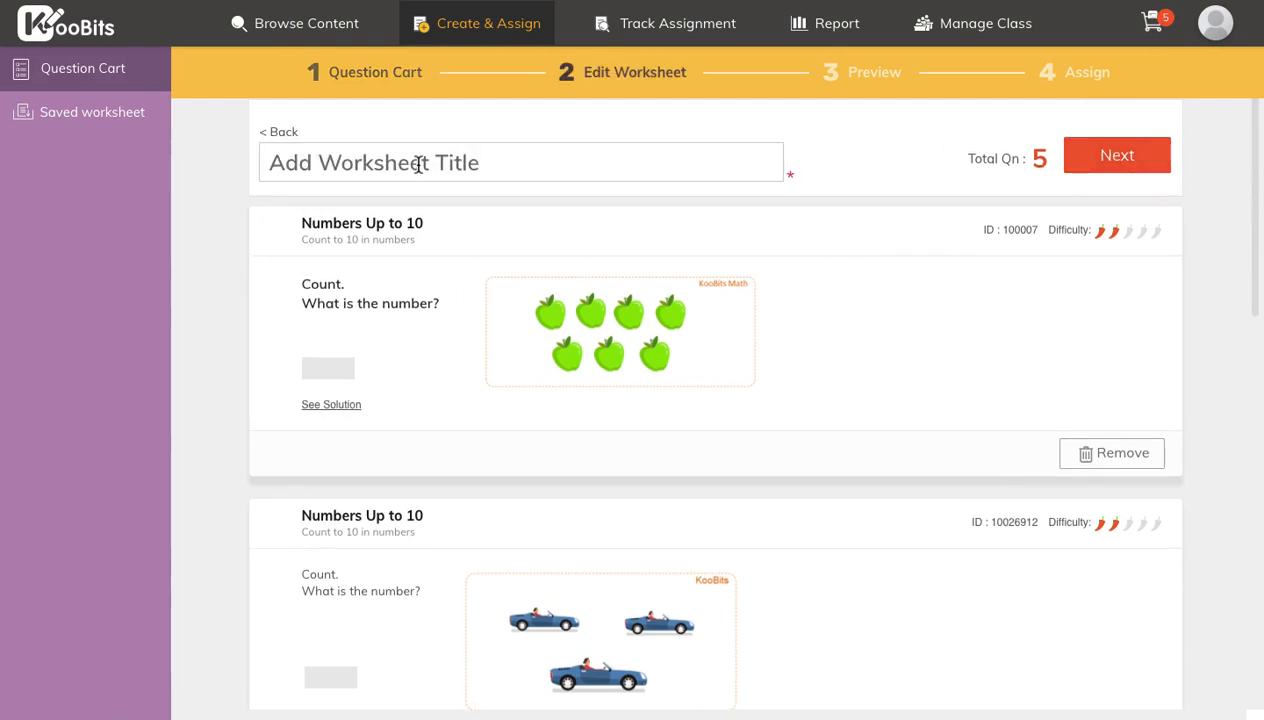
type("test")
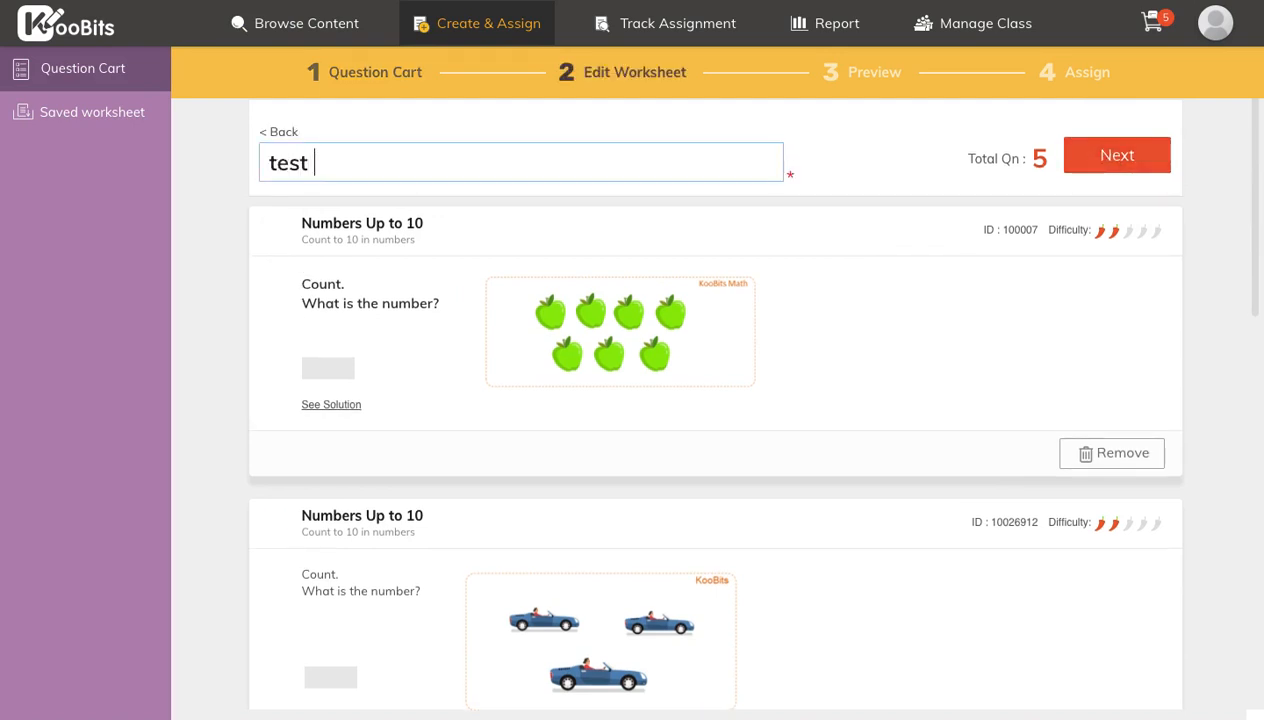
type("only")
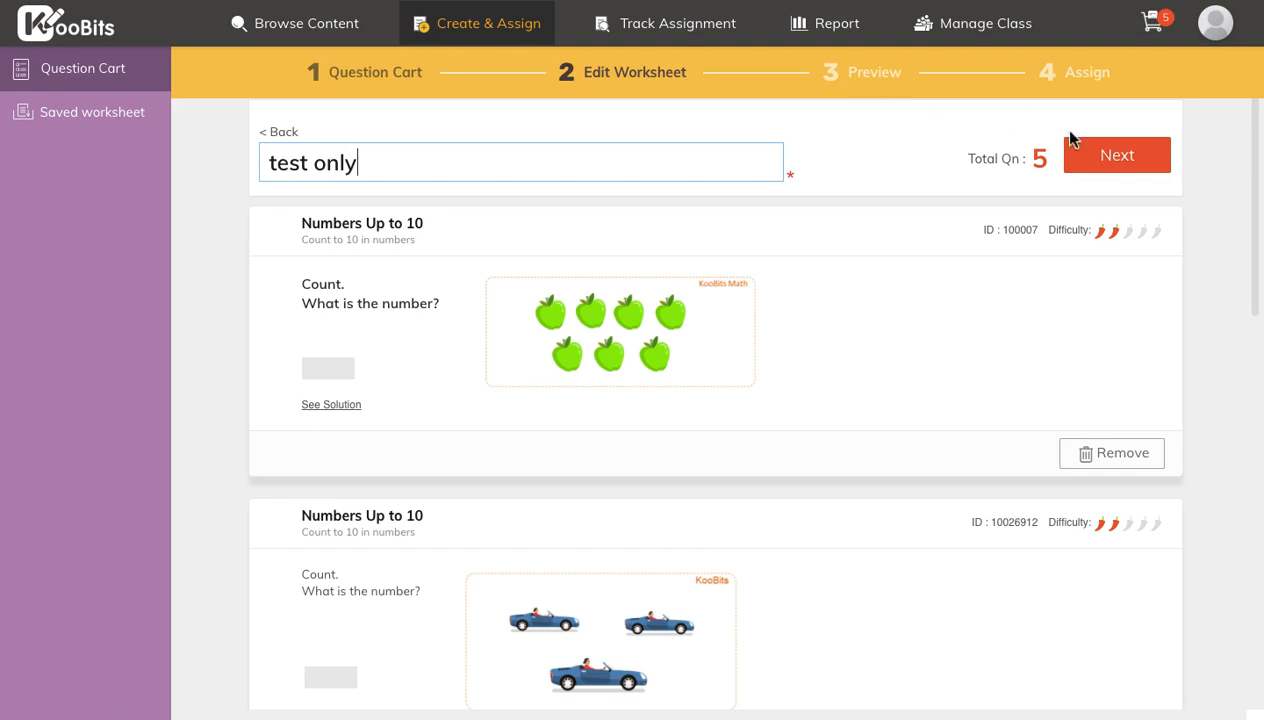
left_click(1116, 154)
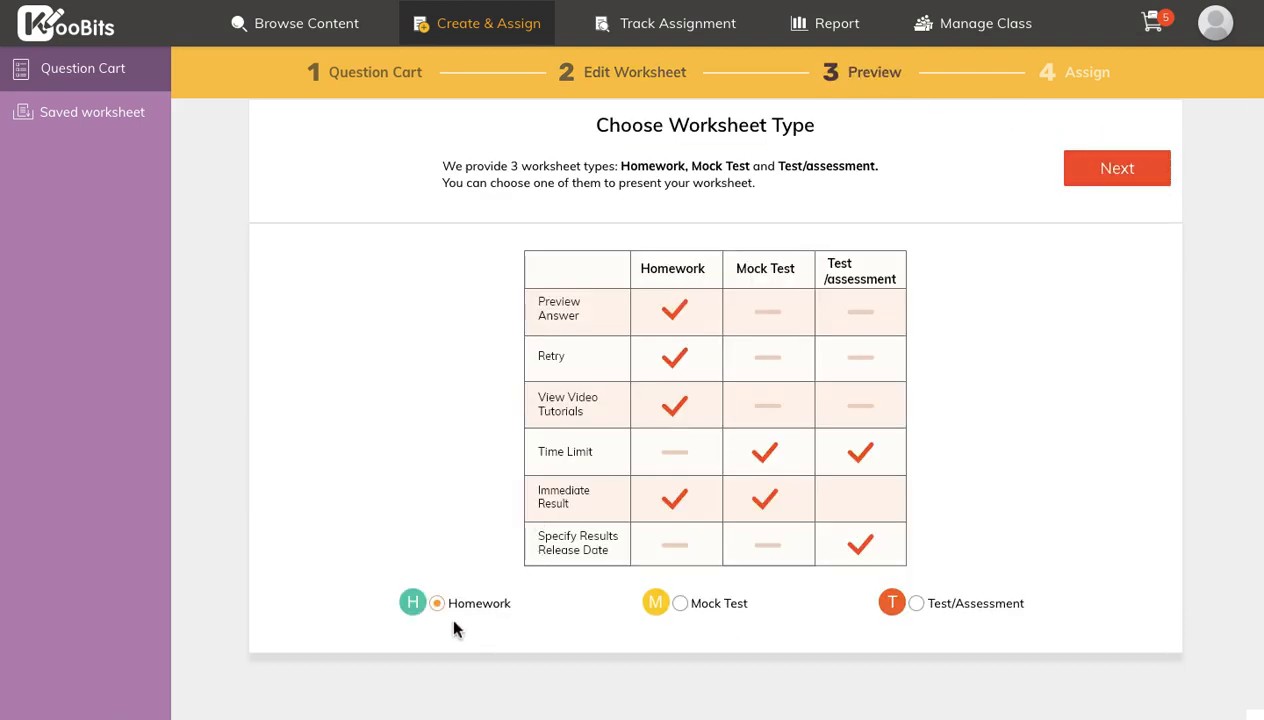
mouse_move(958, 620)
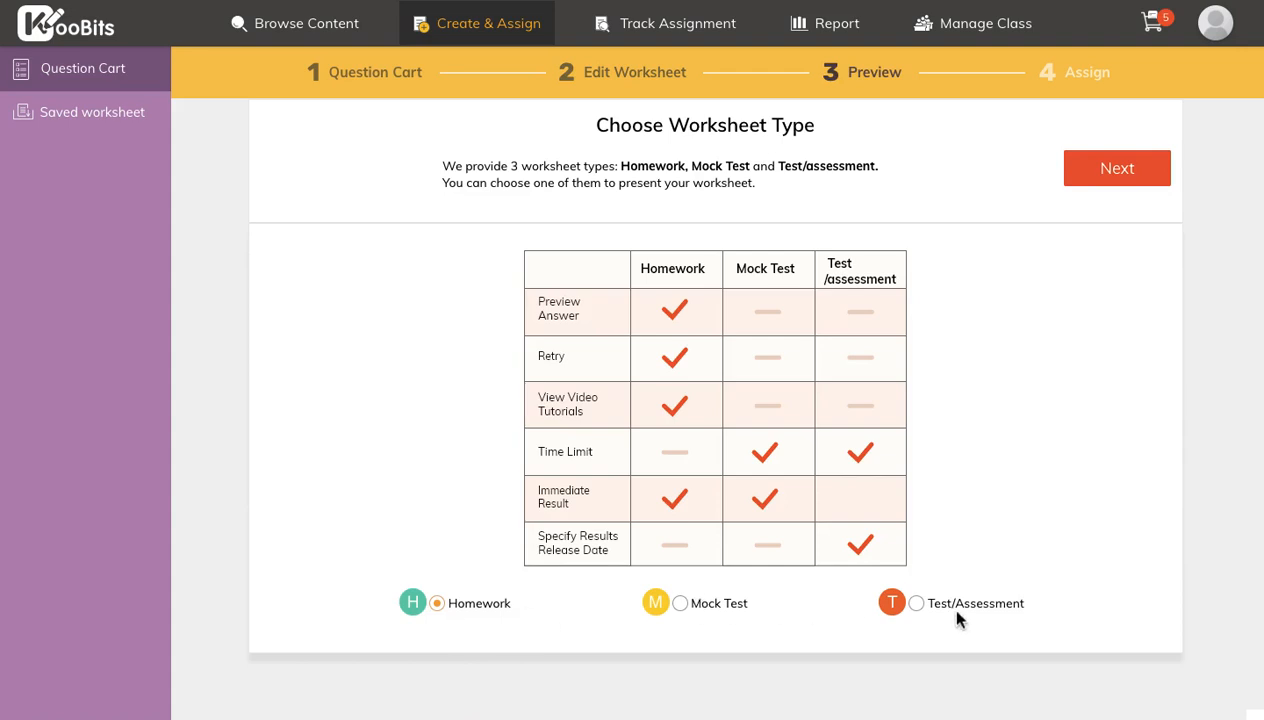
mouse_move(672, 344)
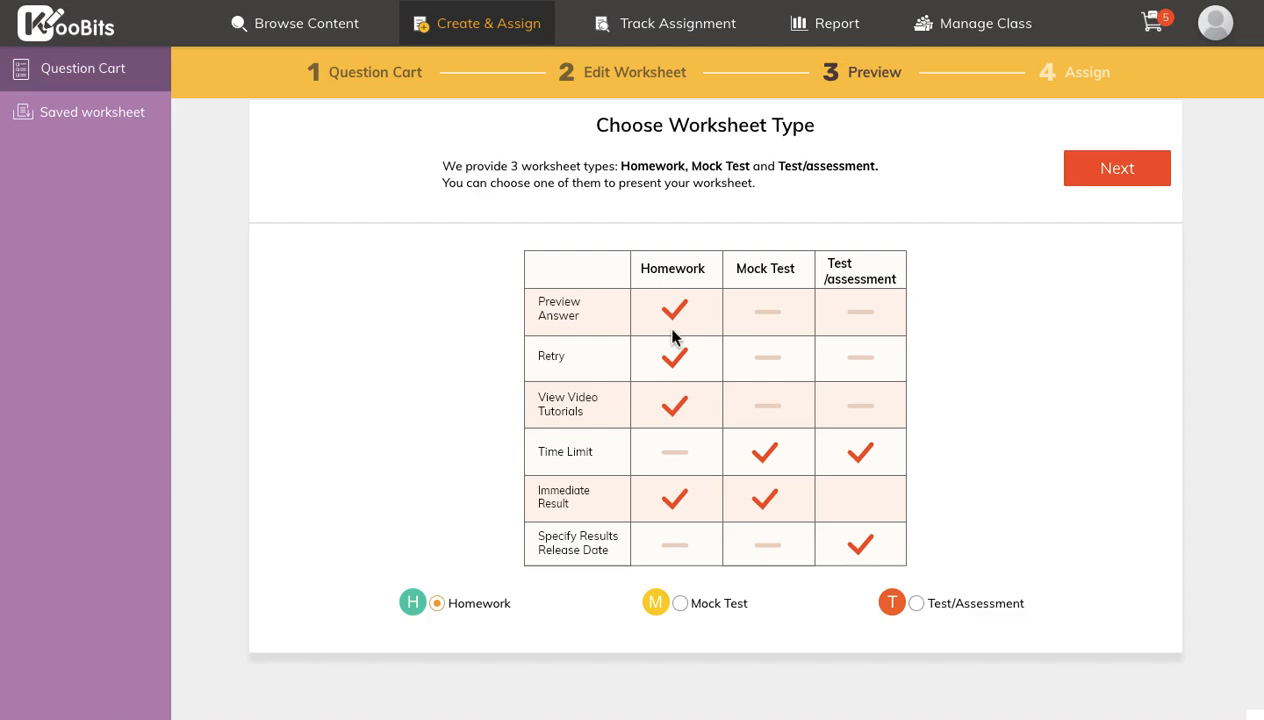
mouse_move(680, 328)
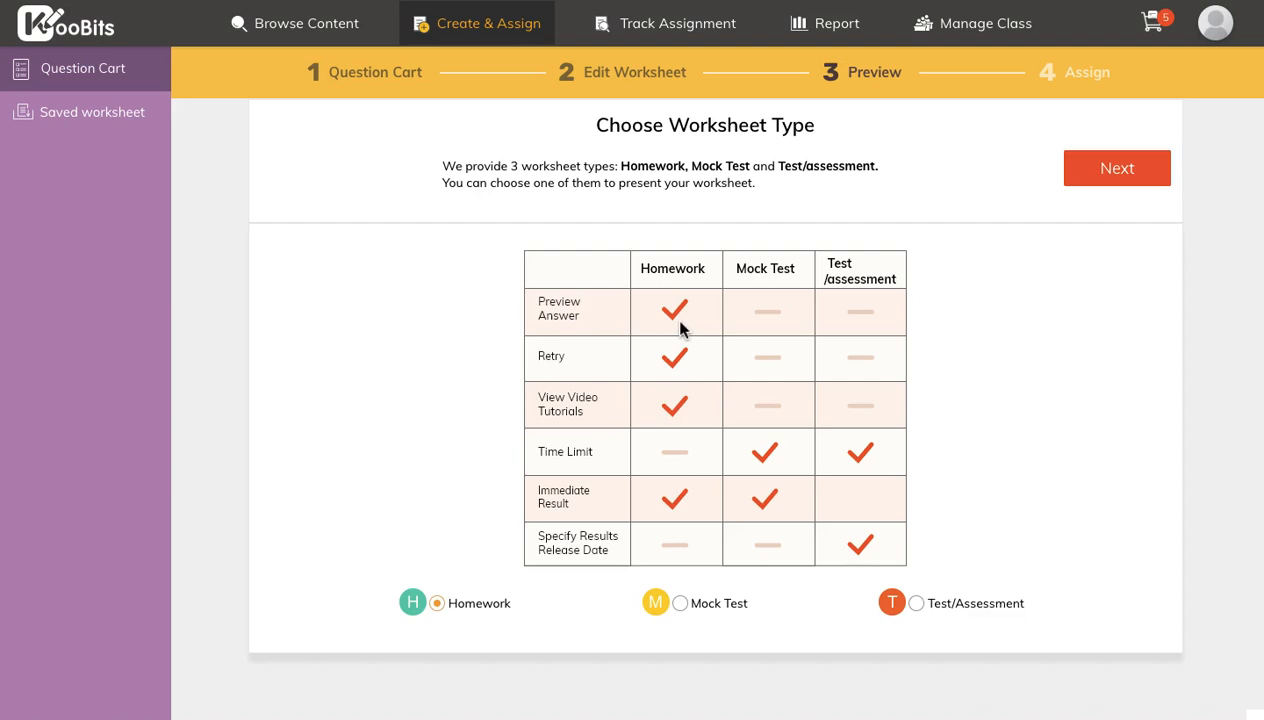
mouse_move(682, 374)
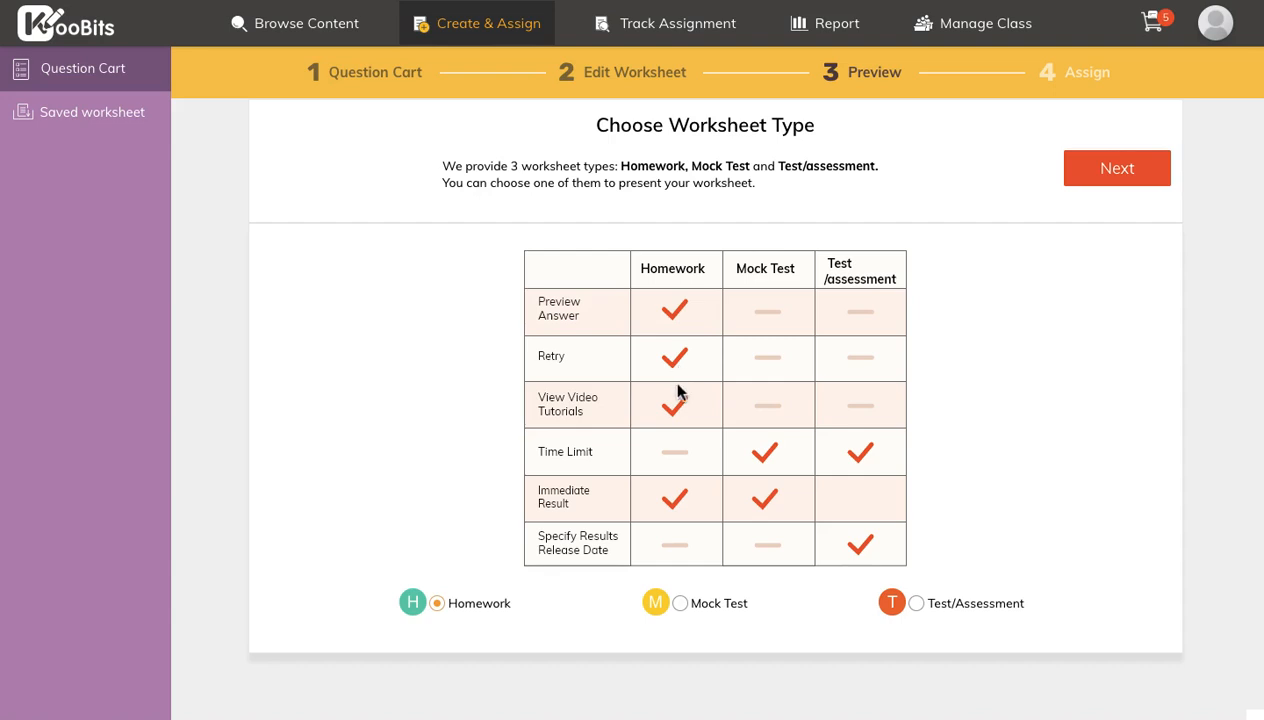
mouse_move(676, 408)
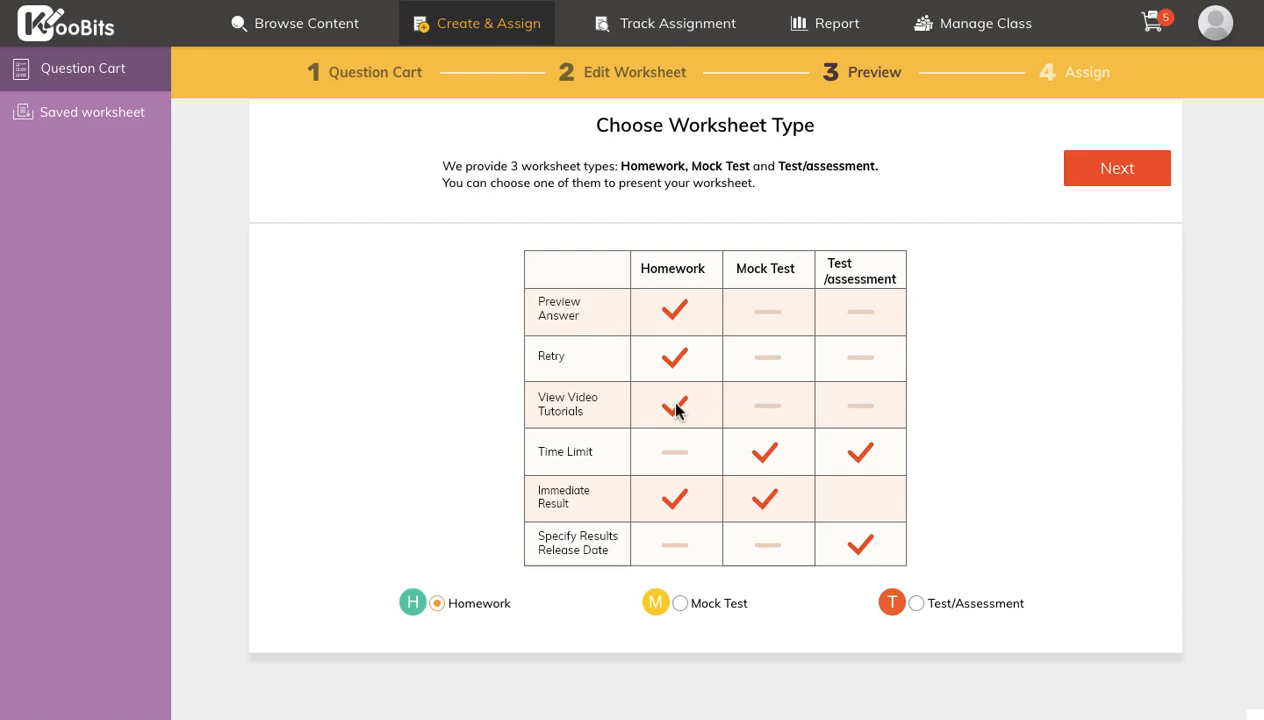
mouse_move(844, 376)
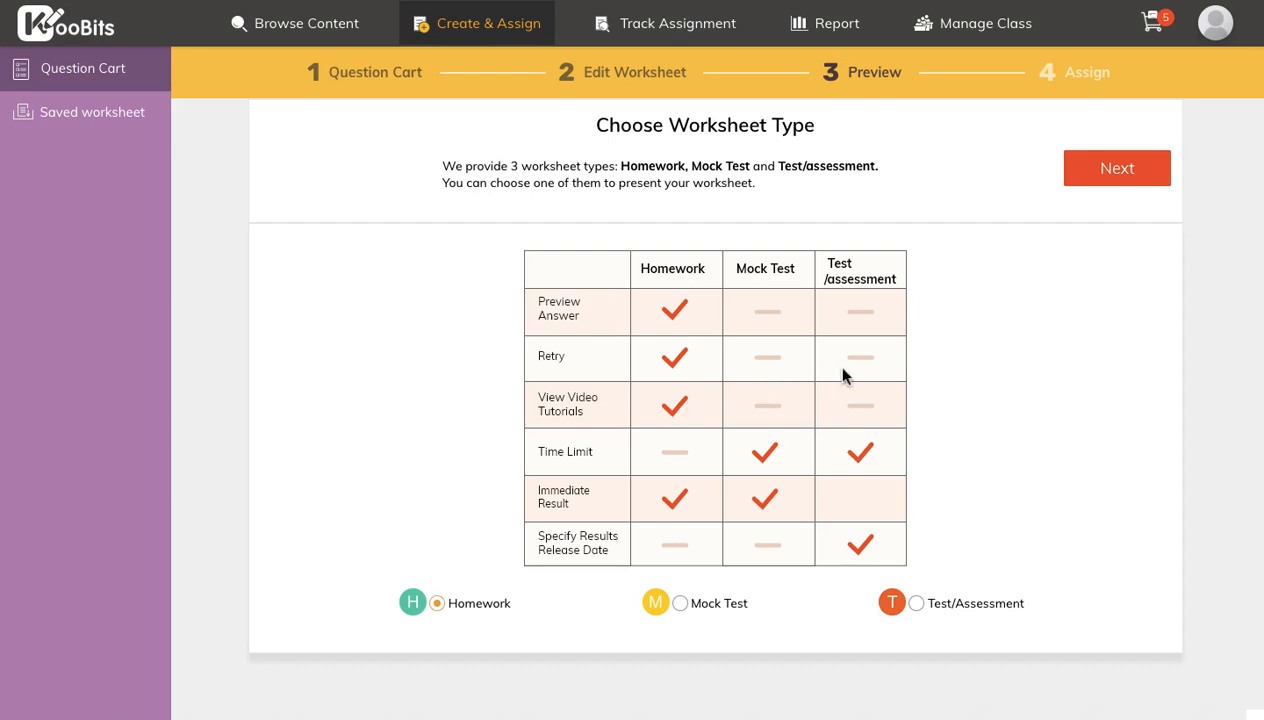
mouse_move(948, 284)
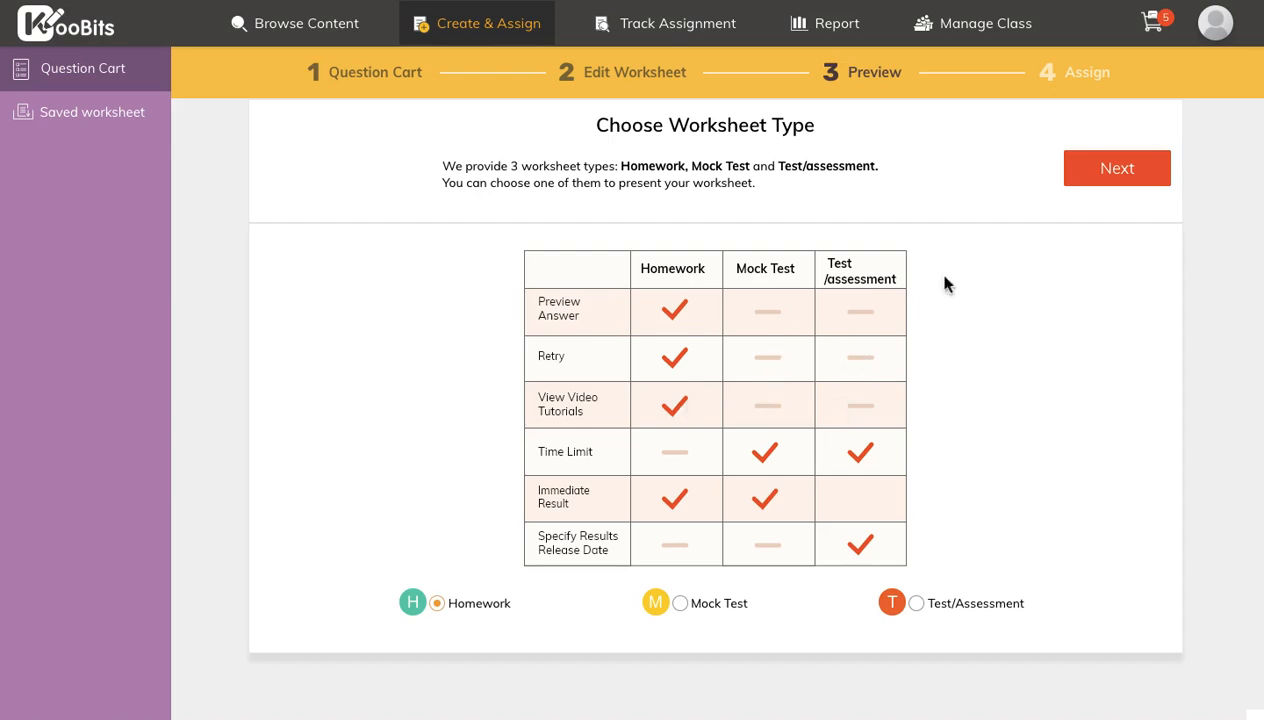
mouse_move(568, 600)
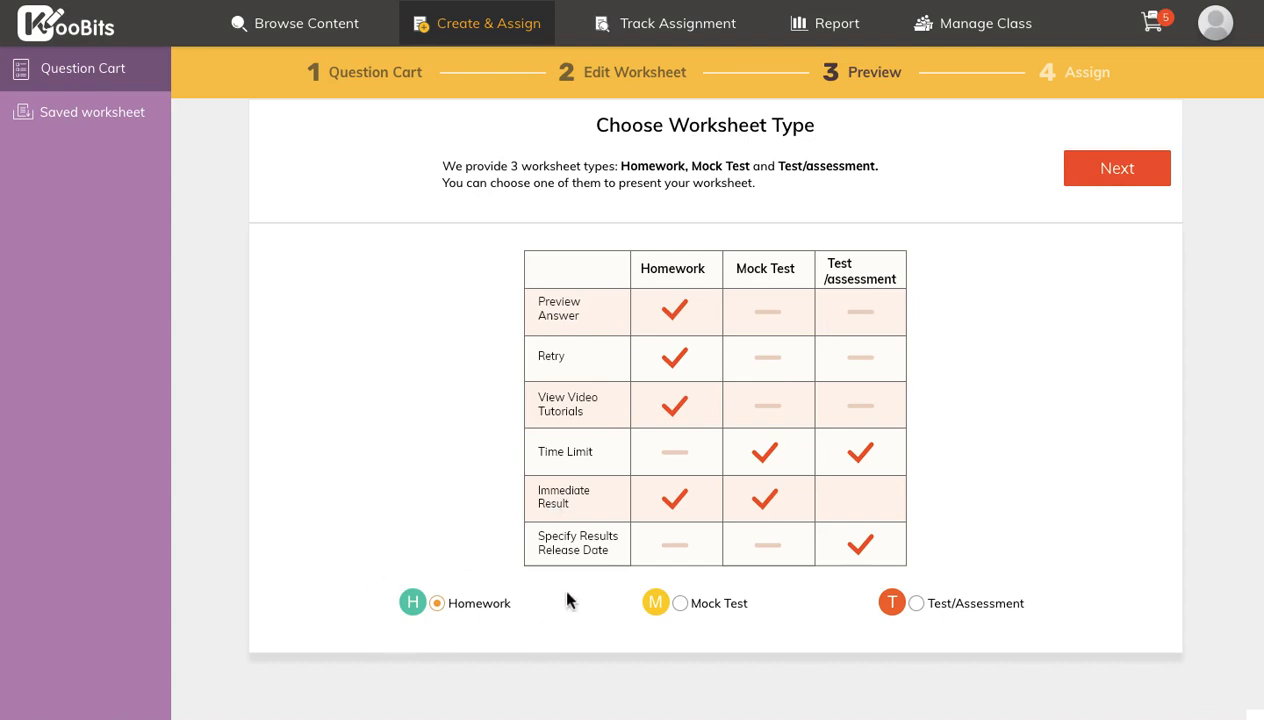
- Add classes 1A and 1C plus three individual 1A students as Homework recipients
left_click(1116, 168)
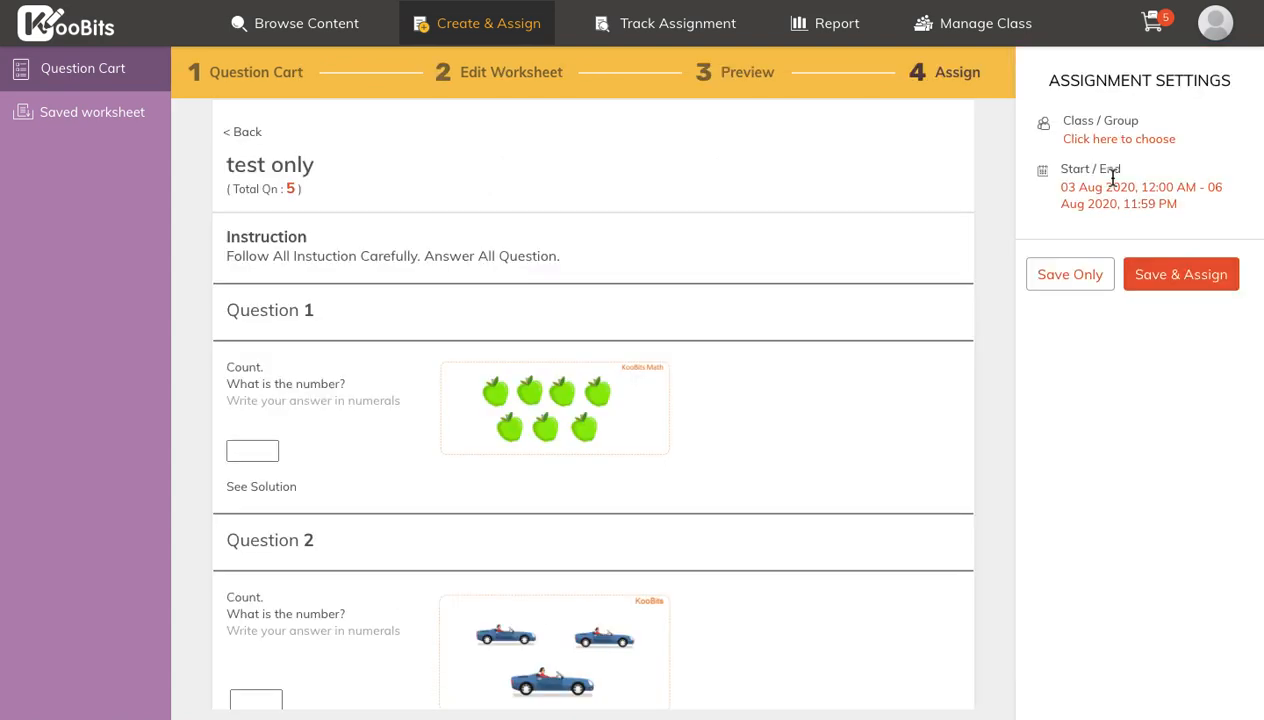
mouse_move(1108, 156)
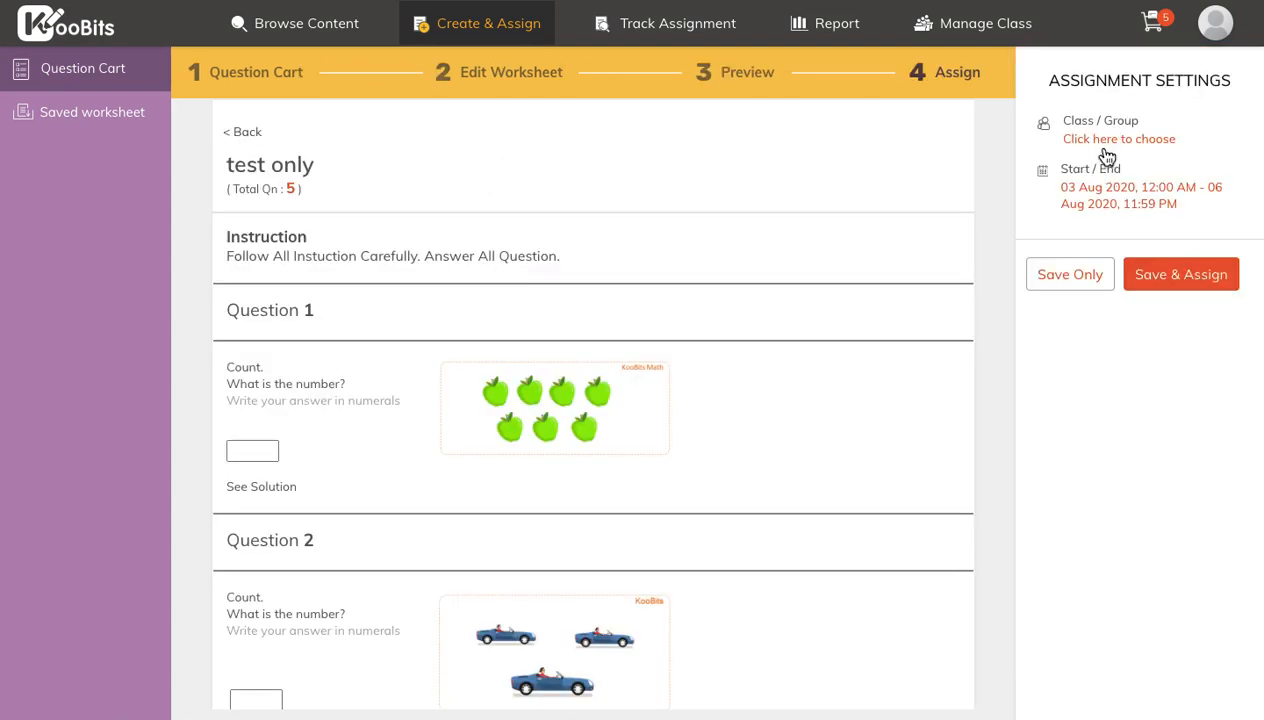
left_click(1120, 138)
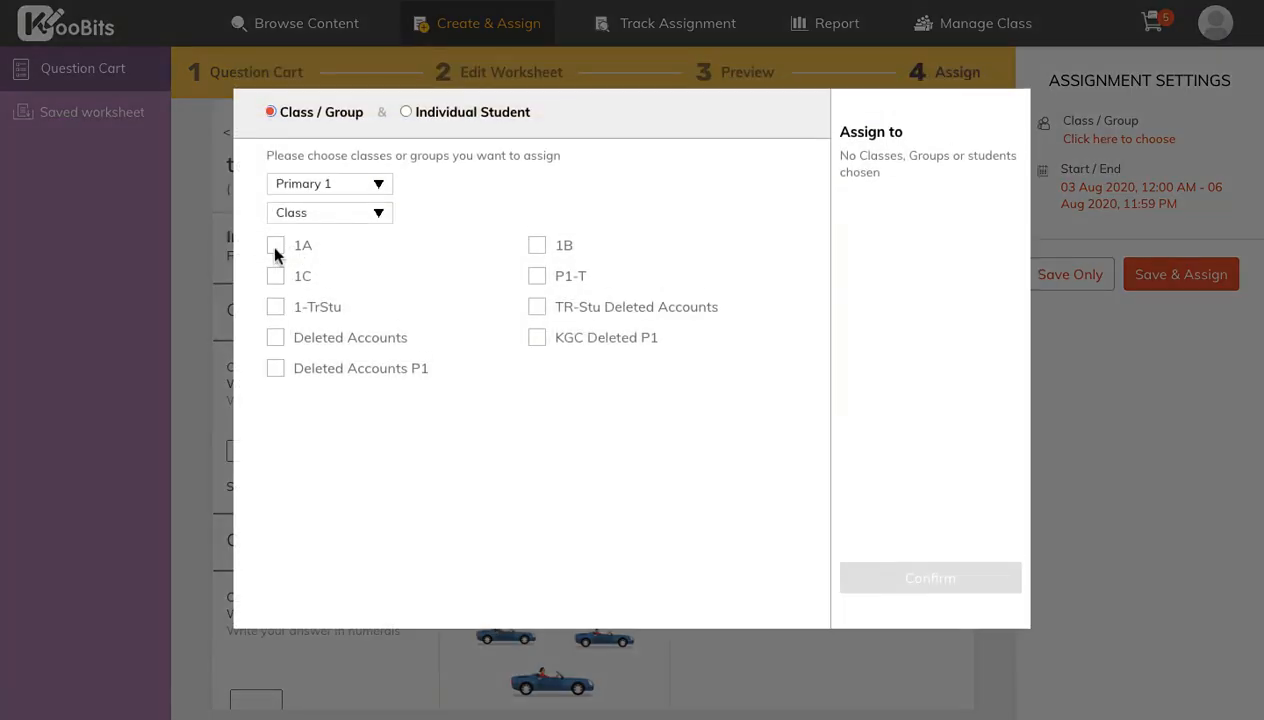
left_click(276, 276)
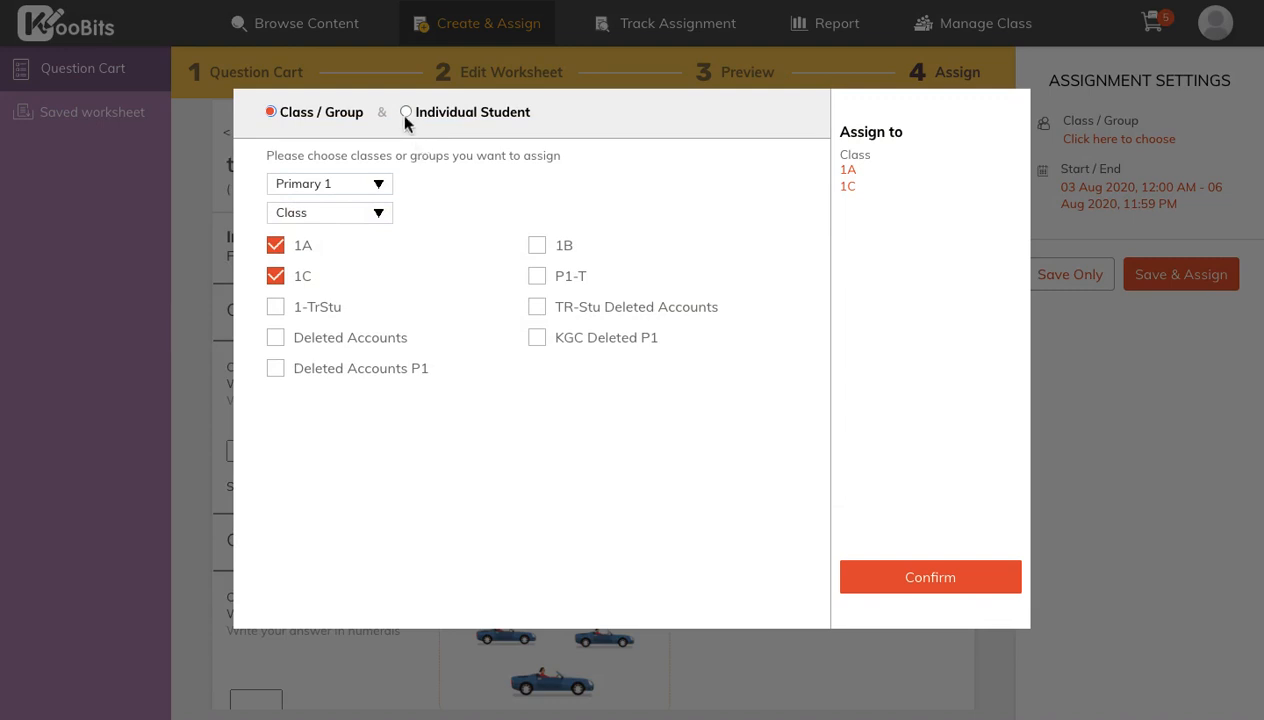
left_click(414, 112)
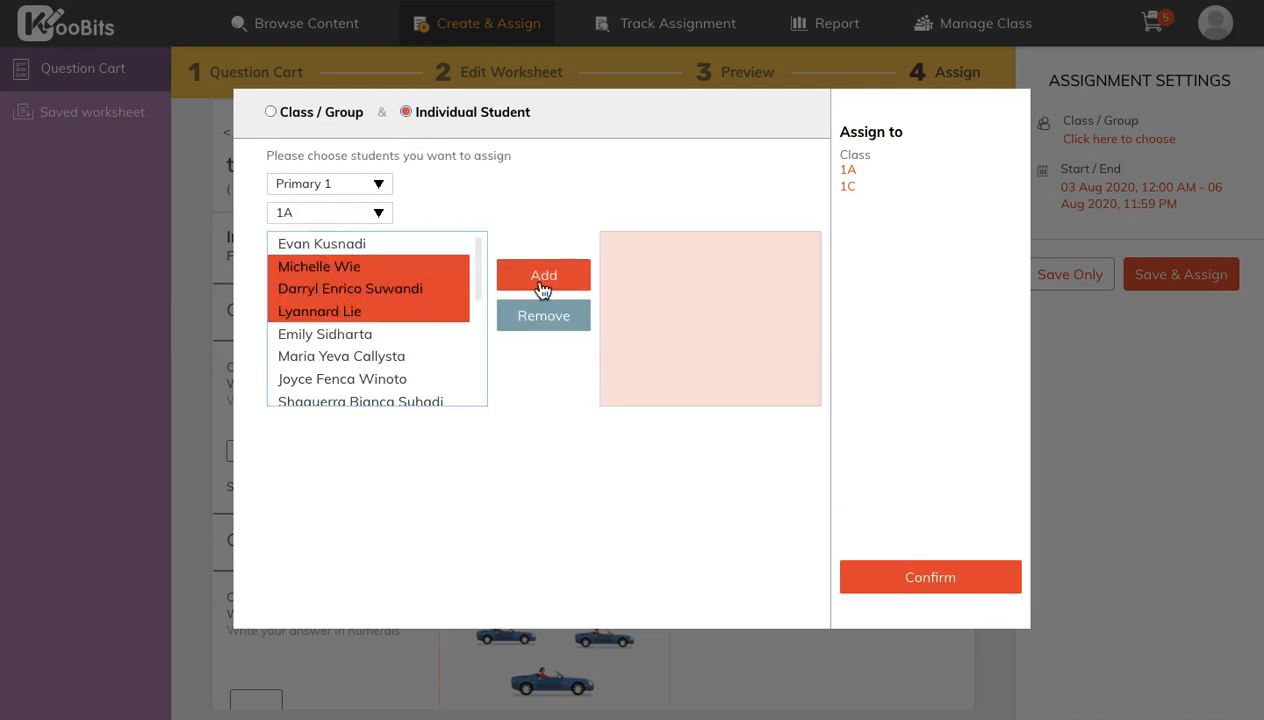
left_click(544, 276)
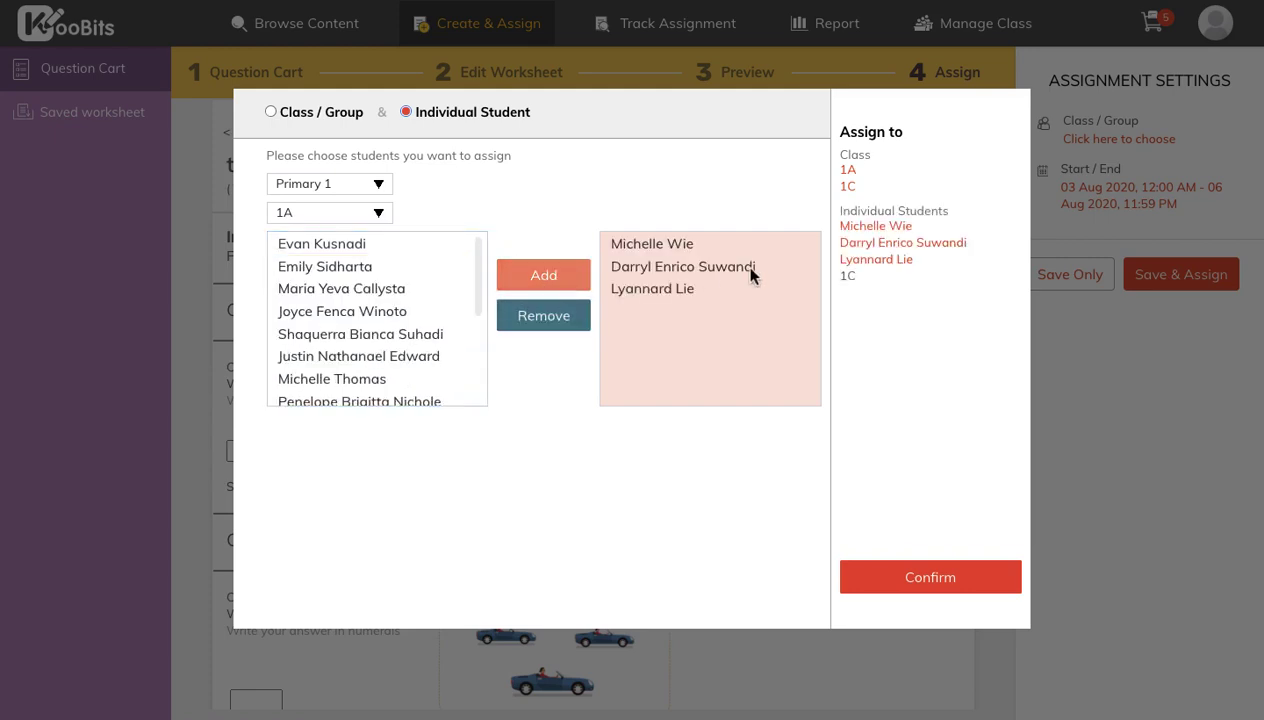
- Confirm the recipients, save the 'test only' worksheet, and decline assigning it now
left_click(930, 576)
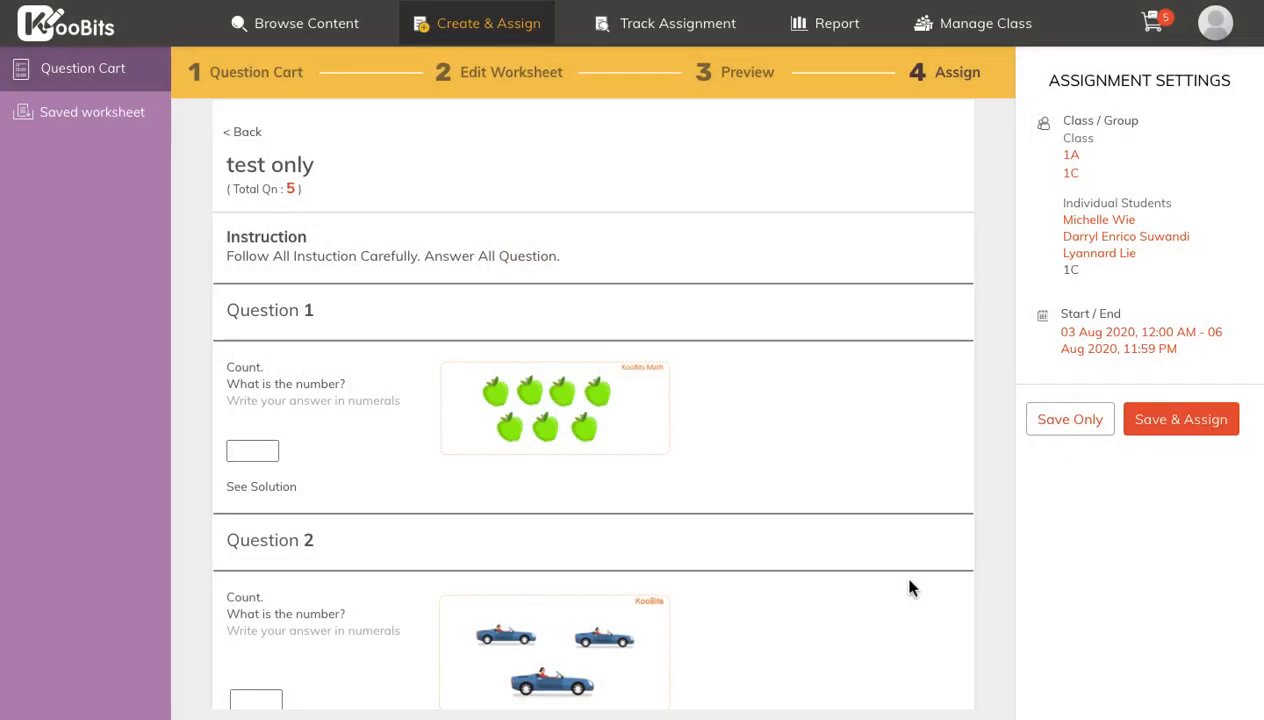
mouse_move(1080, 344)
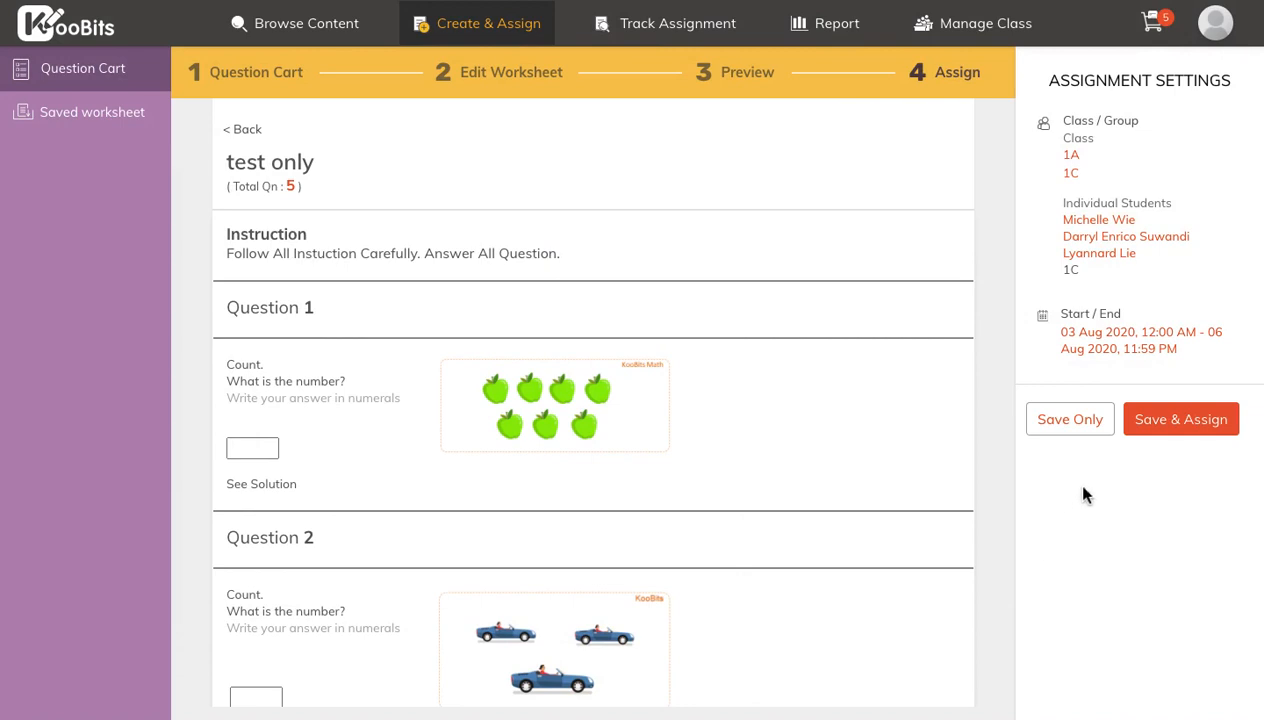
mouse_move(1070, 420)
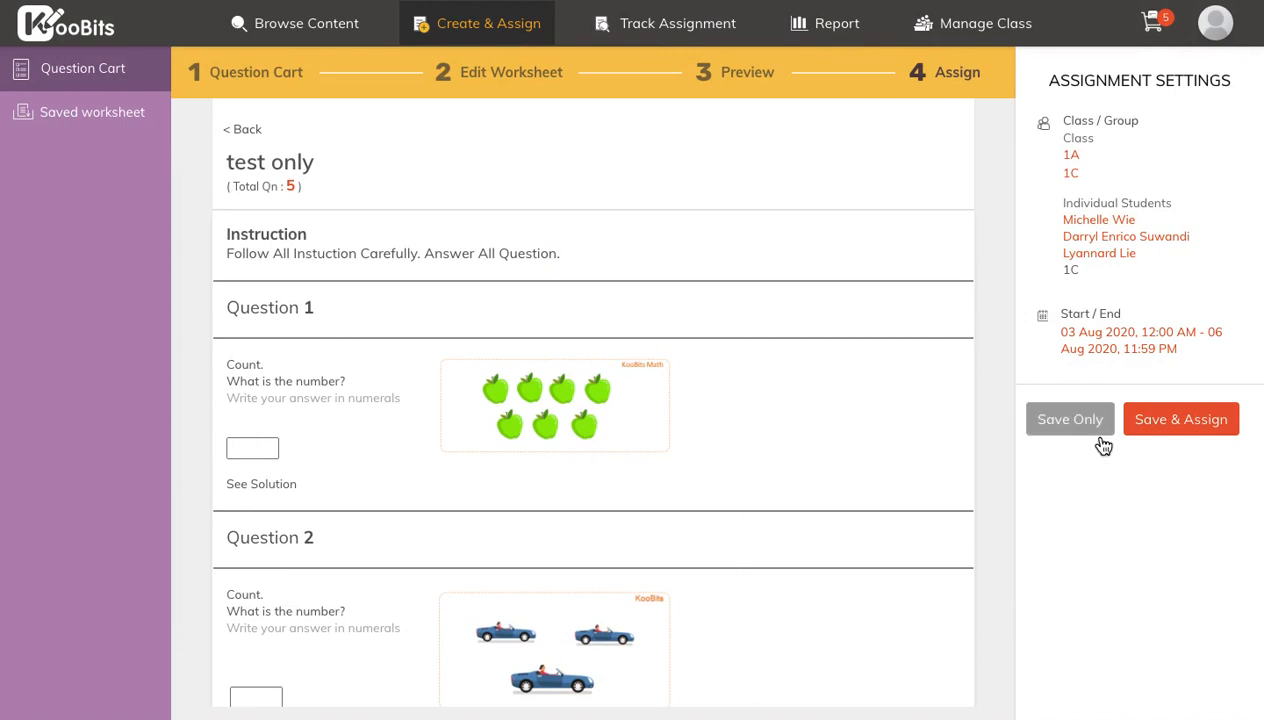
mouse_move(1188, 432)
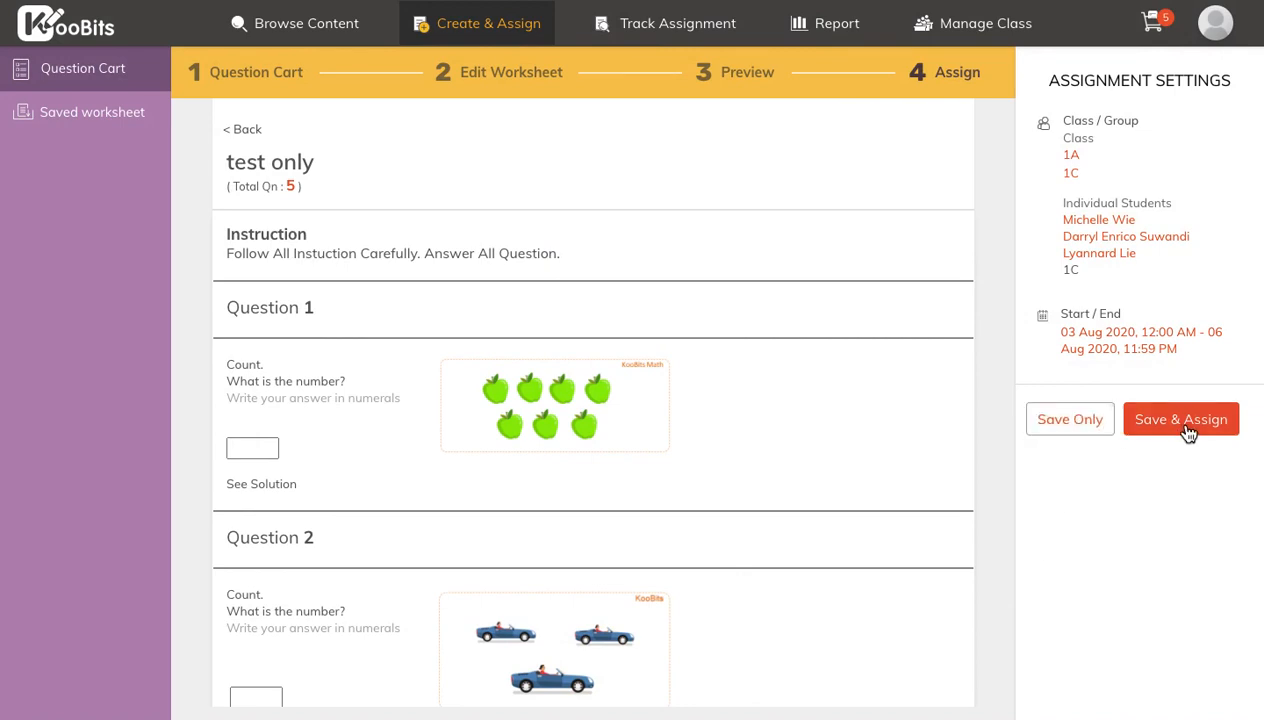
mouse_move(1132, 432)
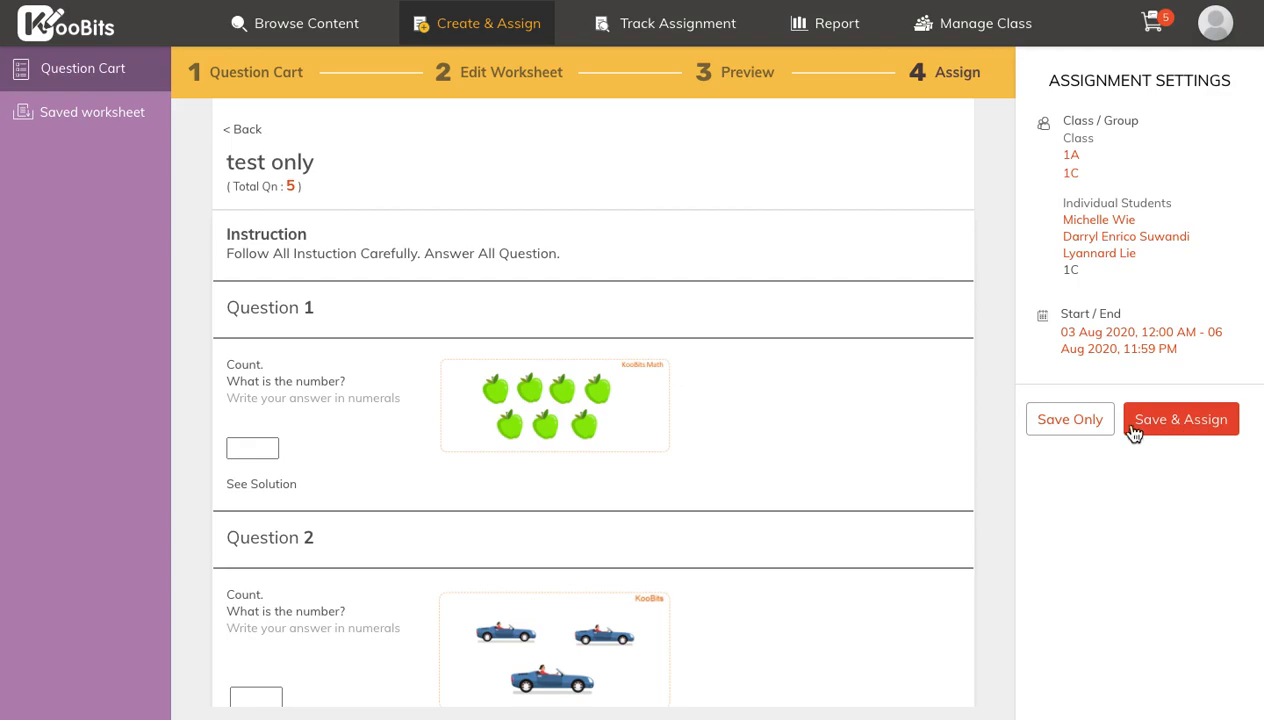
left_click(1180, 418)
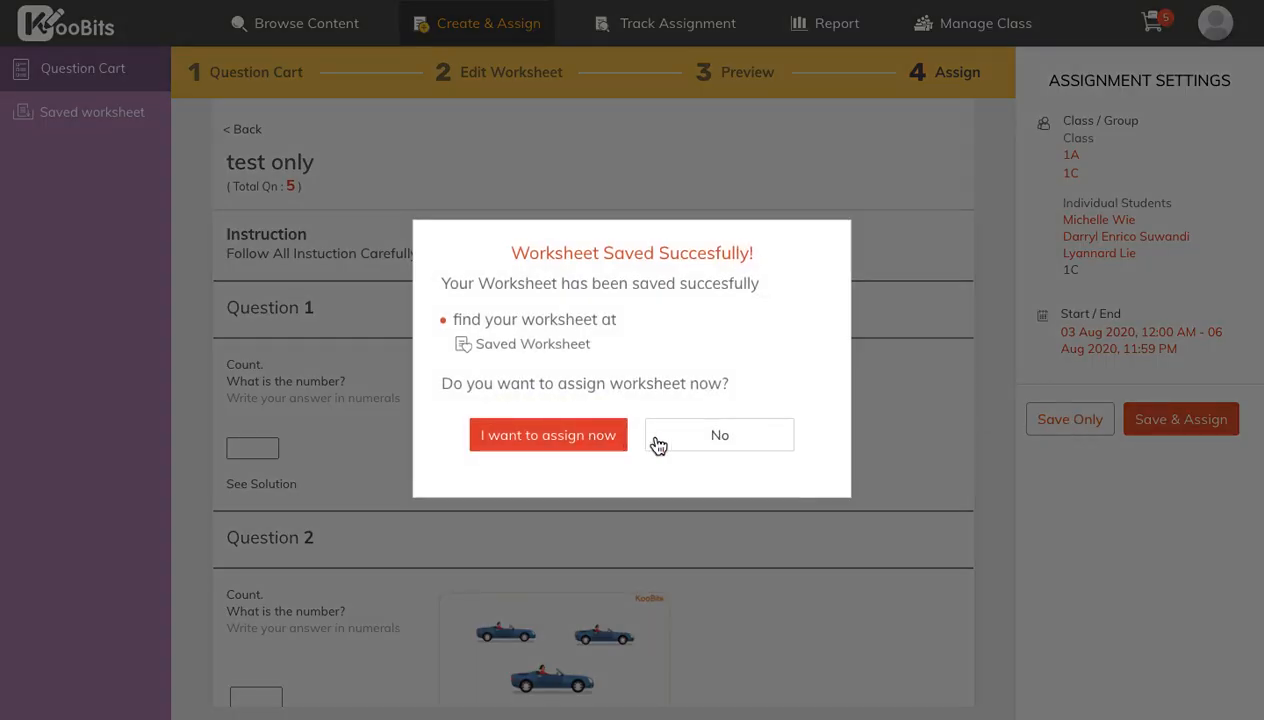
left_click(716, 434)
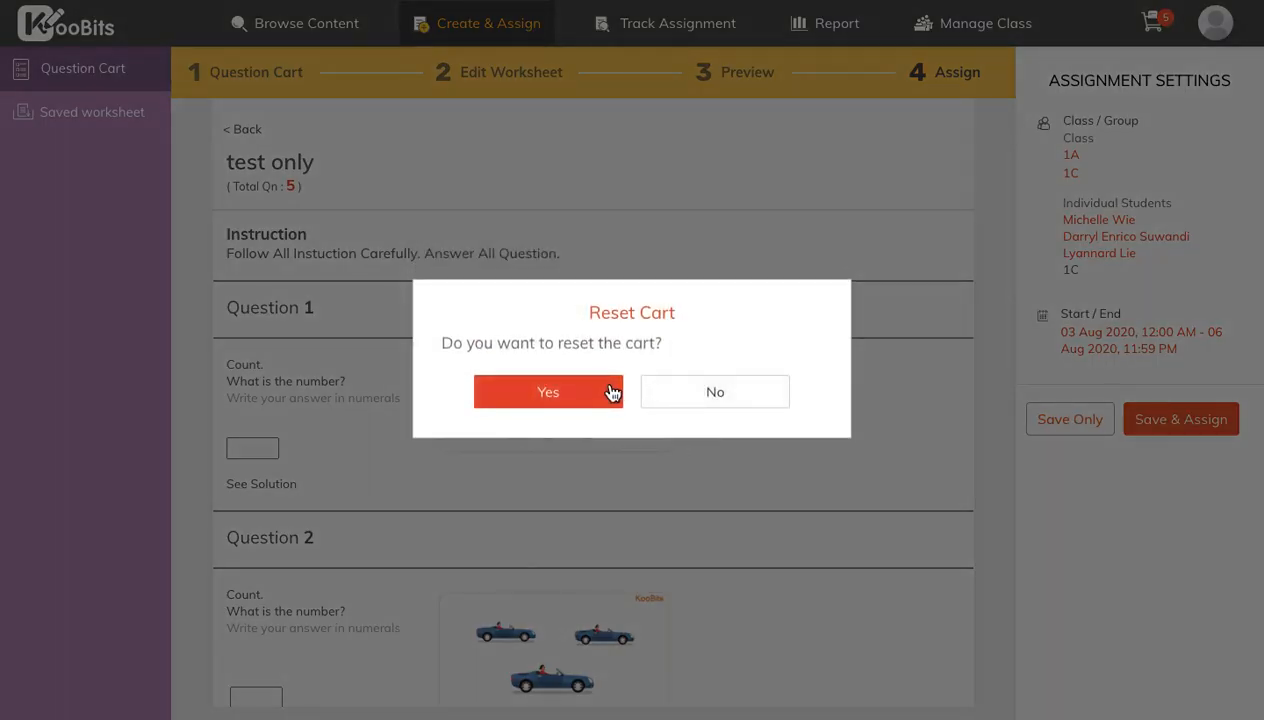
- Reset the question cart and delete the saved 'test only' worksheet, leaving the list empty
left_click(548, 390)
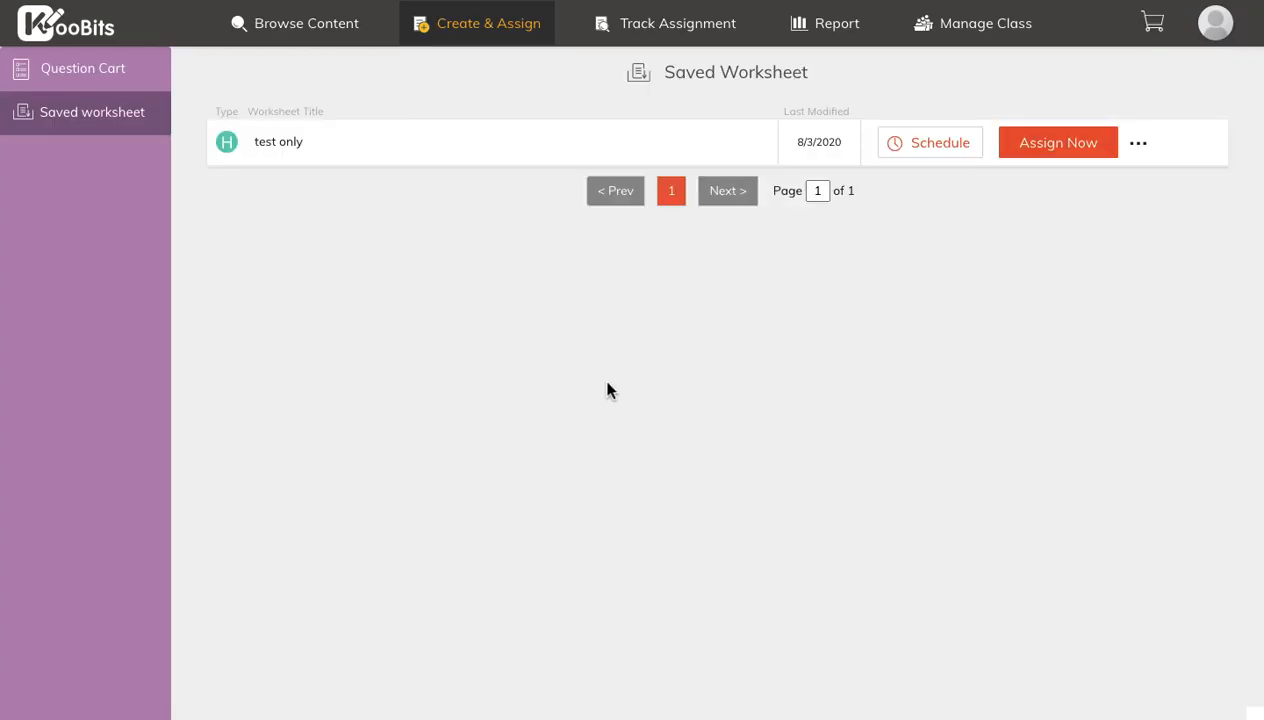
mouse_move(308, 152)
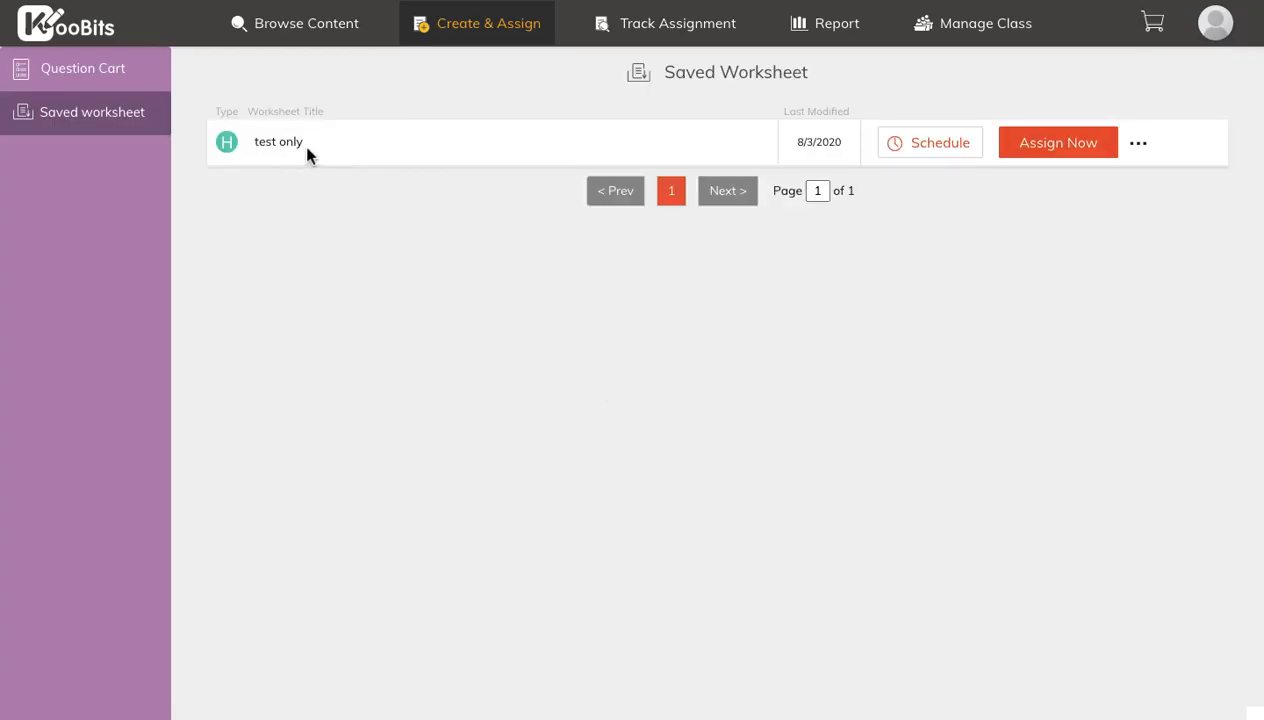
mouse_move(320, 156)
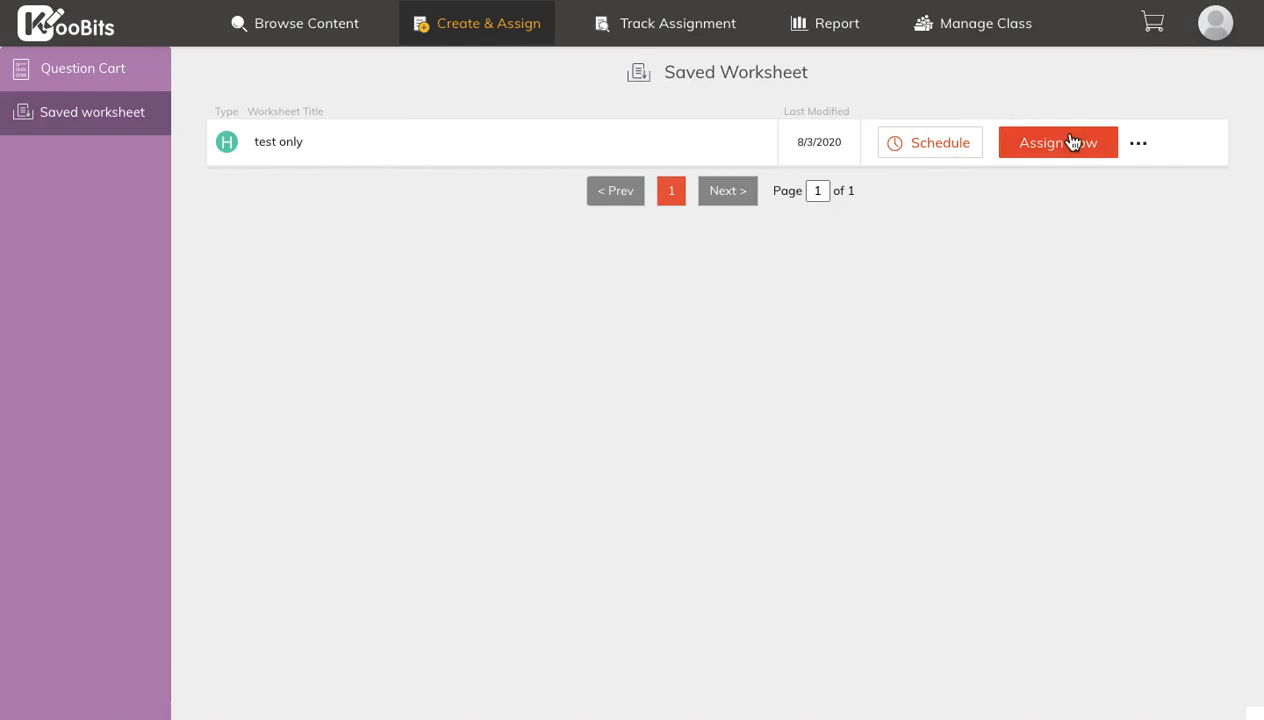
mouse_move(1020, 154)
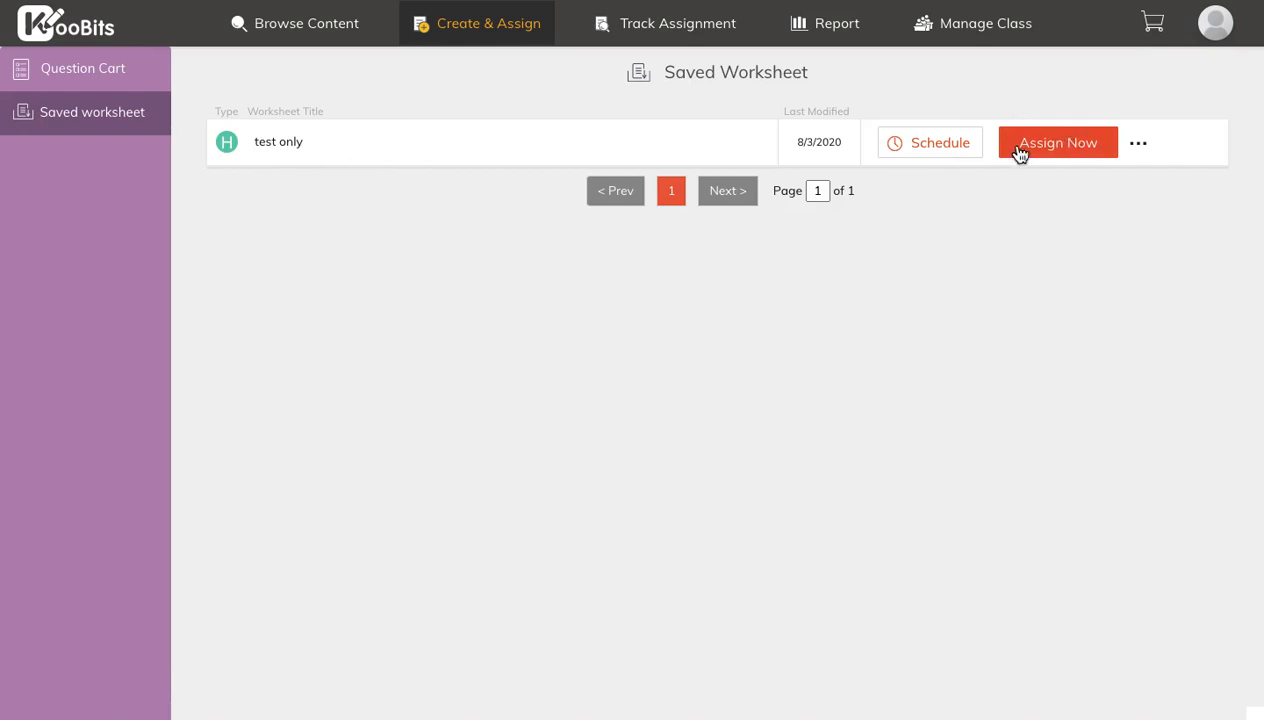
mouse_move(1138, 152)
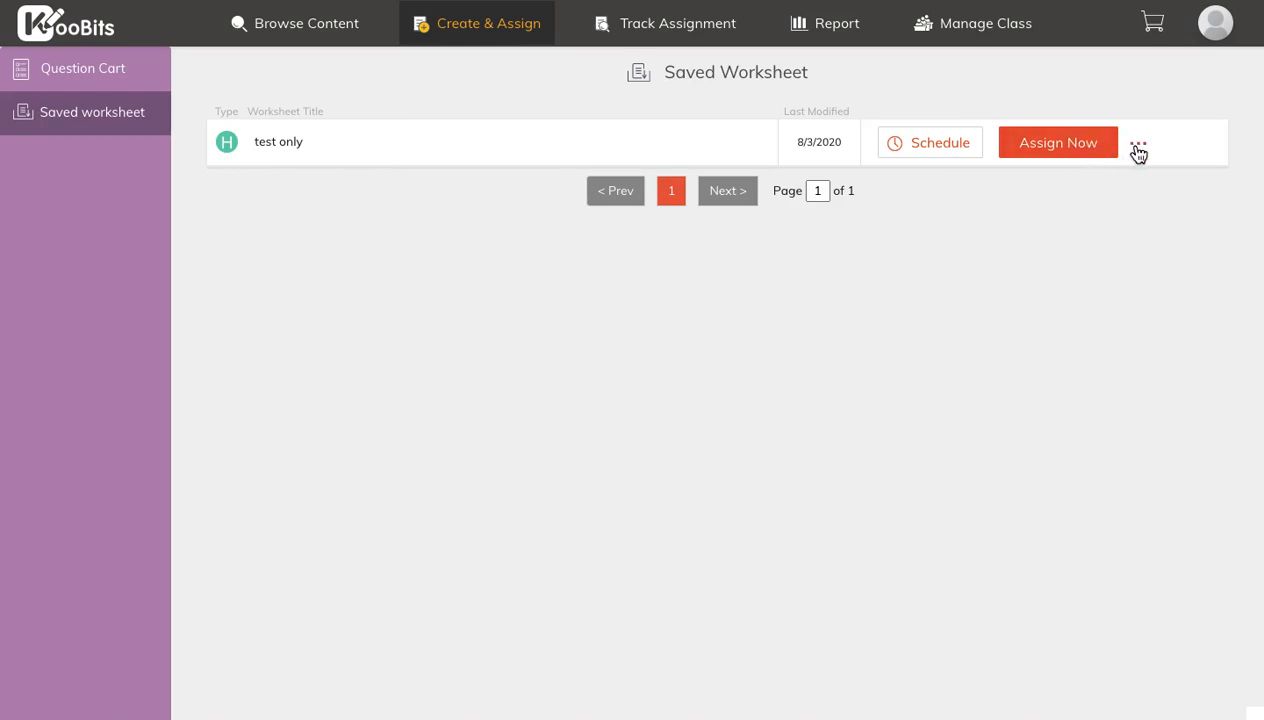
left_click(1138, 142)
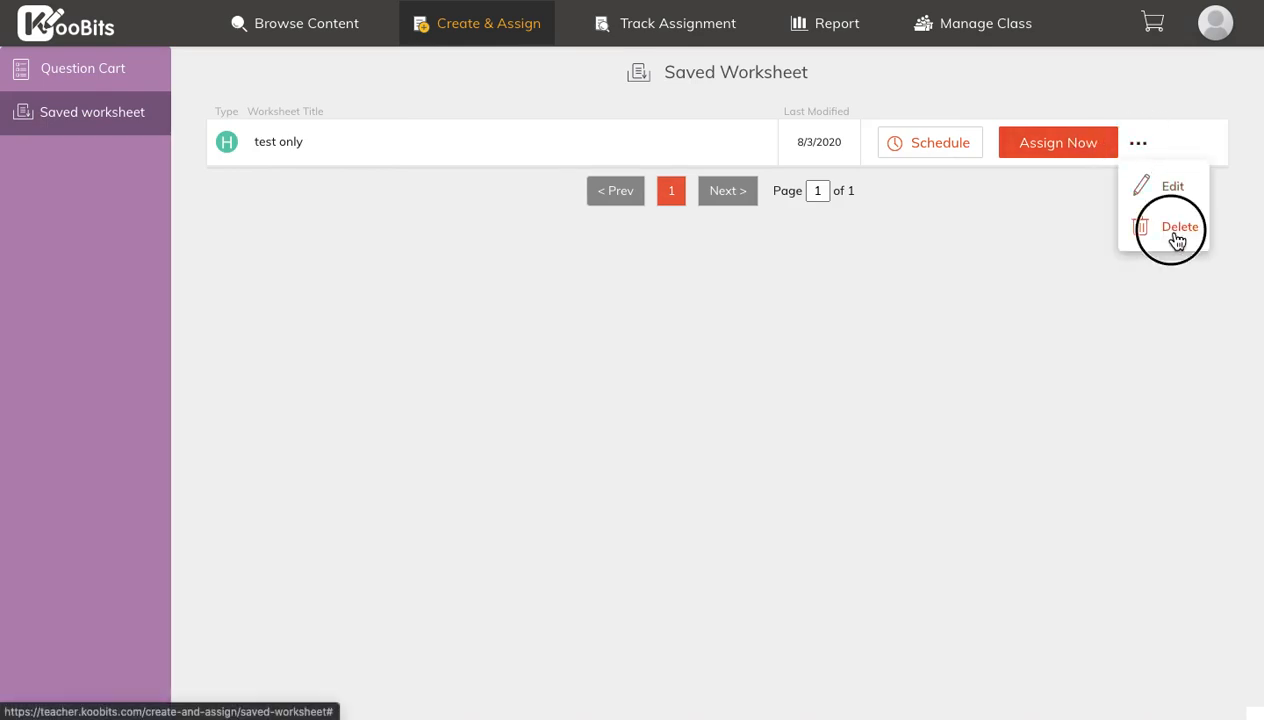
left_click(1168, 228)
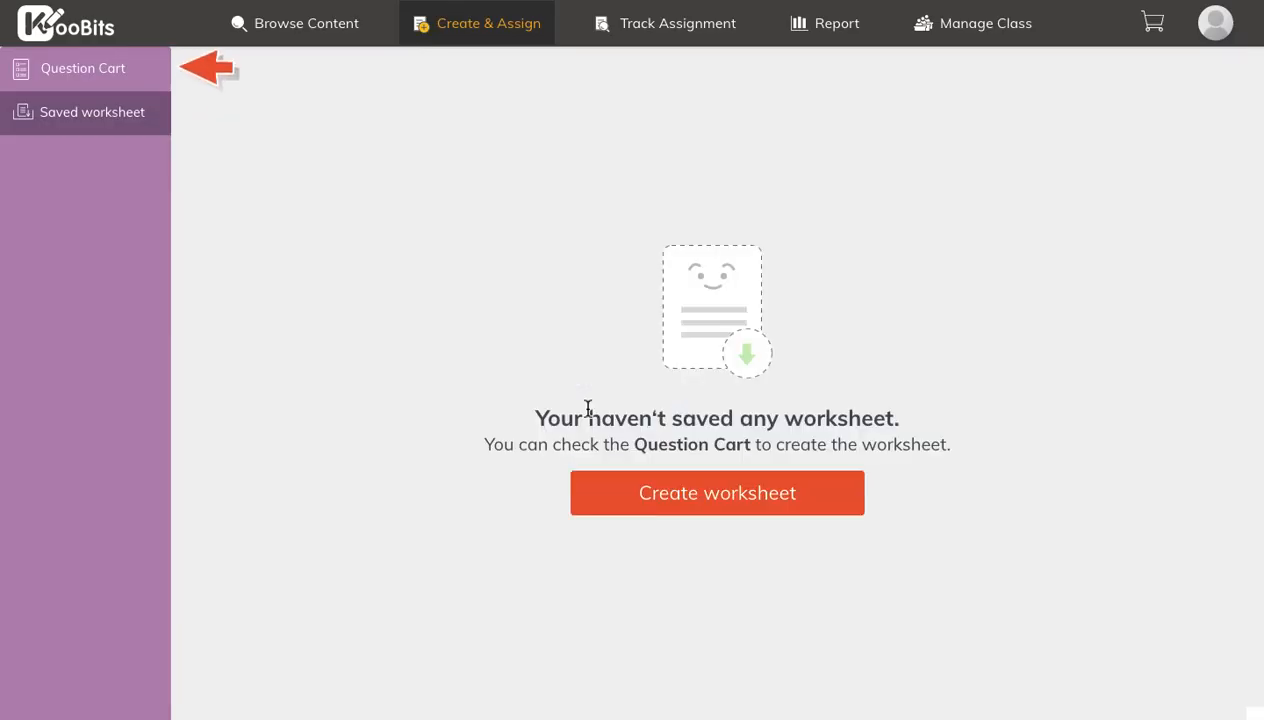
mouse_move(696, 100)
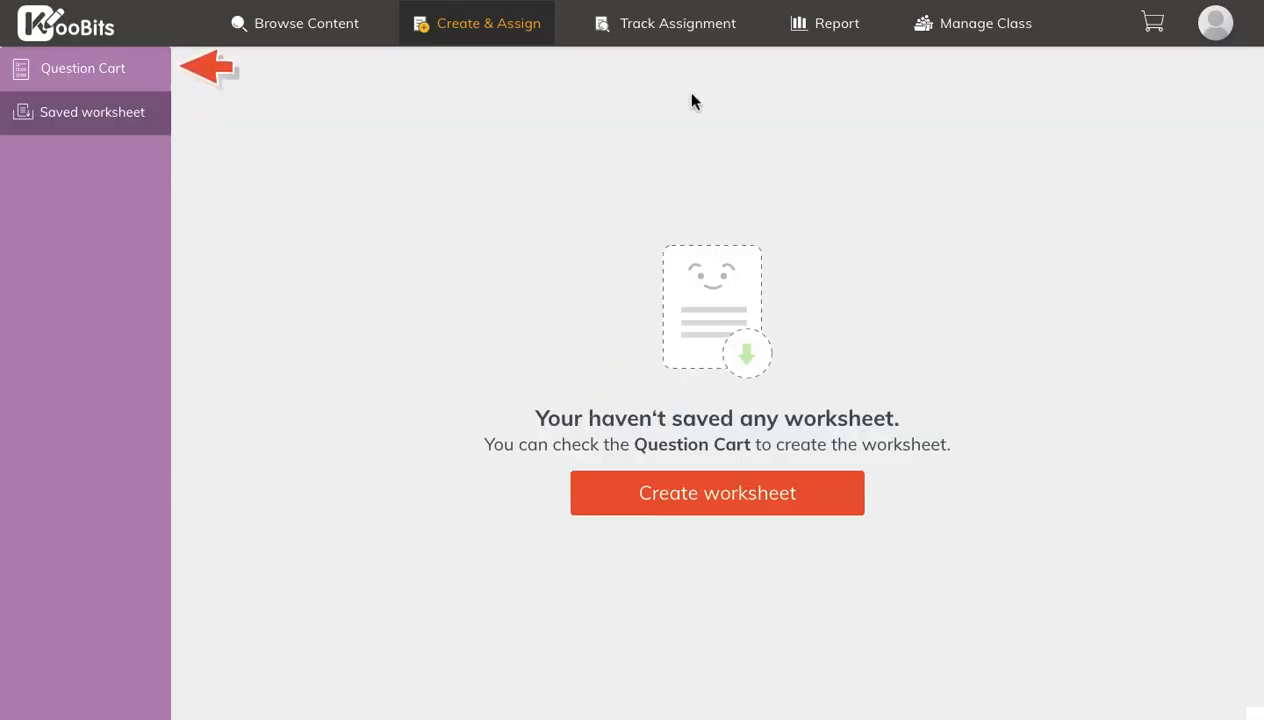
mouse_move(668, 30)
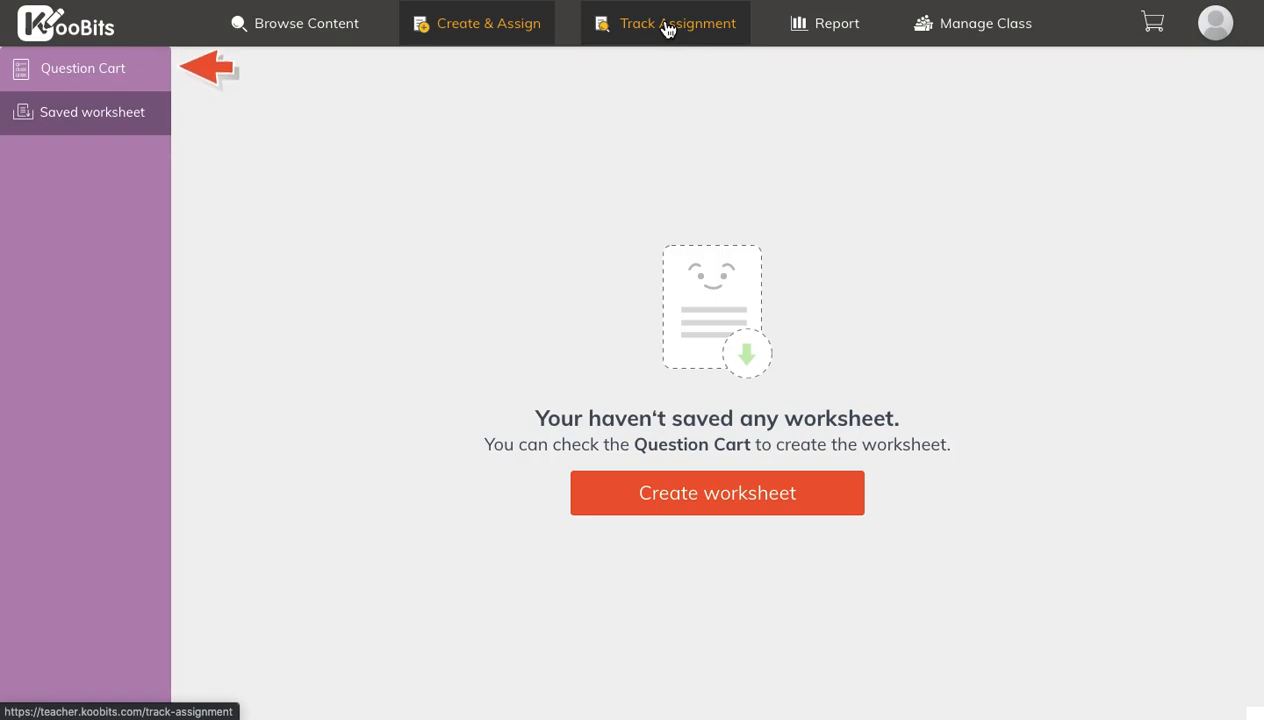
- Go to the Track Assignment page, which reports no homework assigned yet
left_click(668, 24)
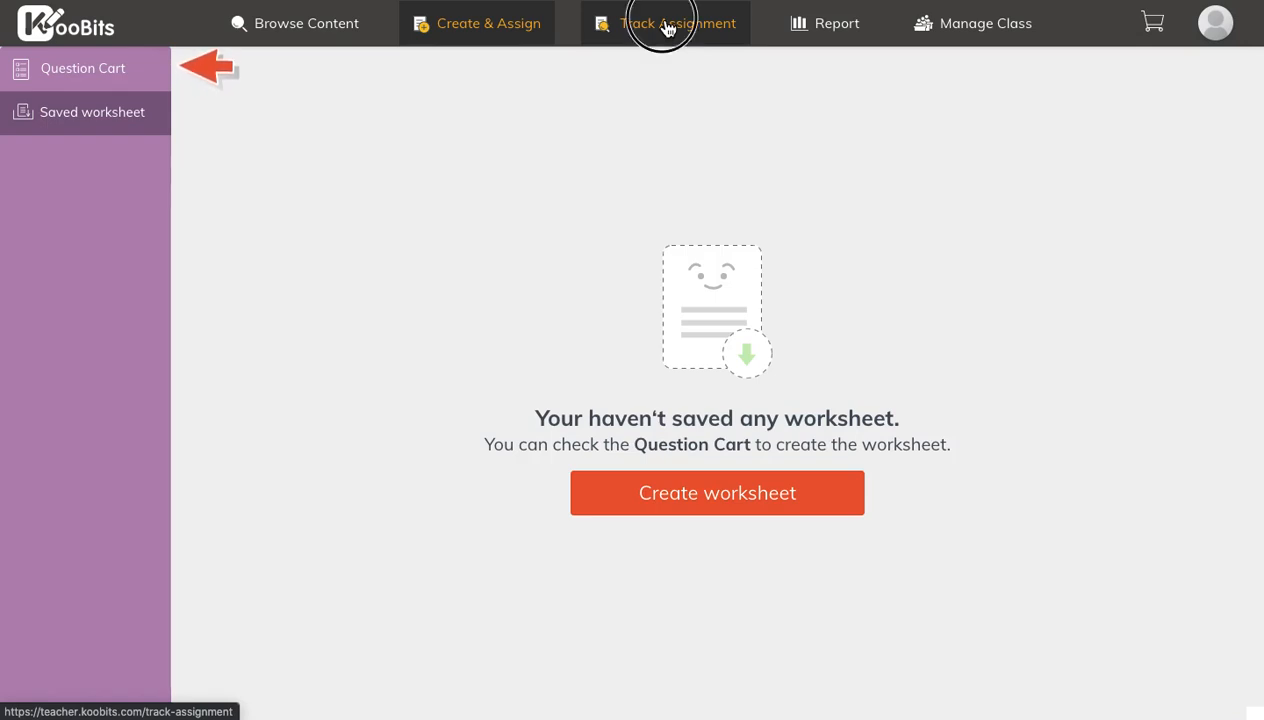
left_click(674, 24)
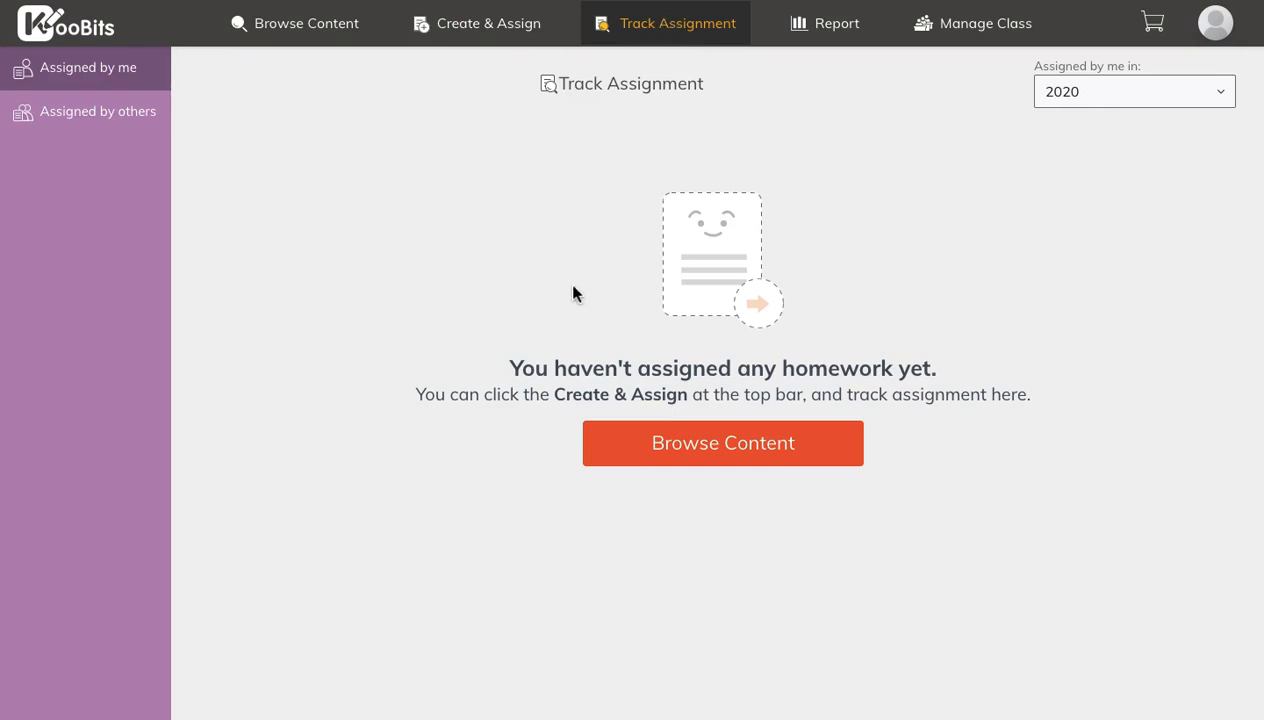
mouse_move(594, 240)
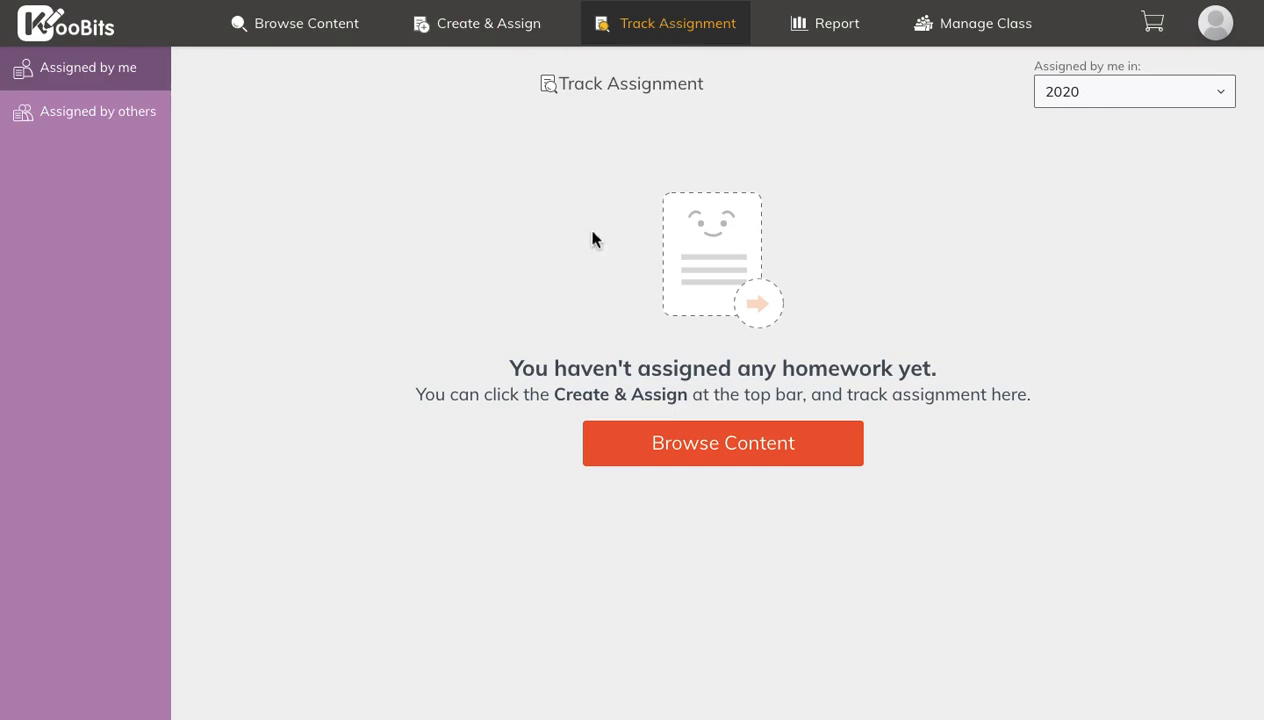